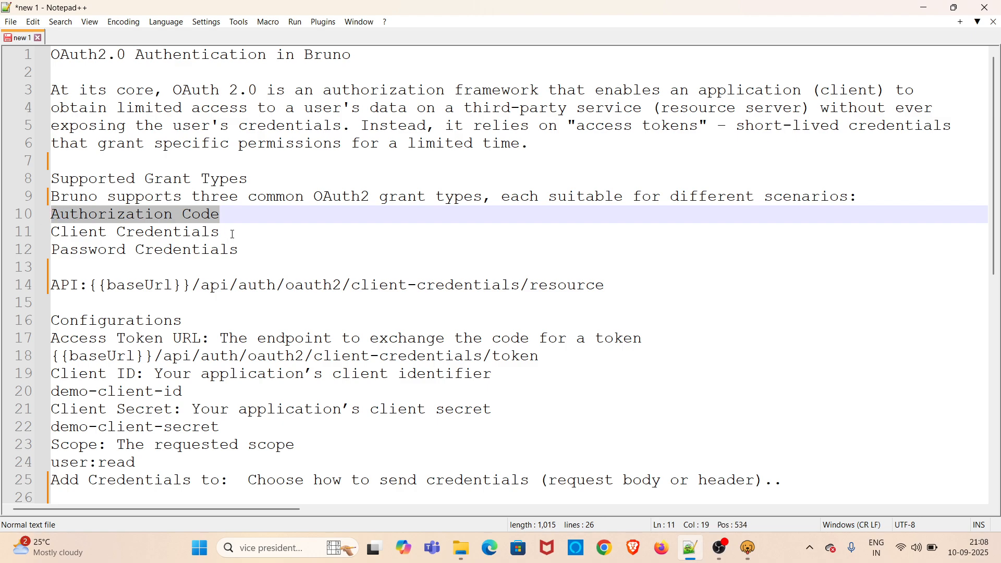
# Step: Review the notes: Client Credentials grant type, resource API address, demo-client-id and user:read scope
pyautogui.click(131, 232)
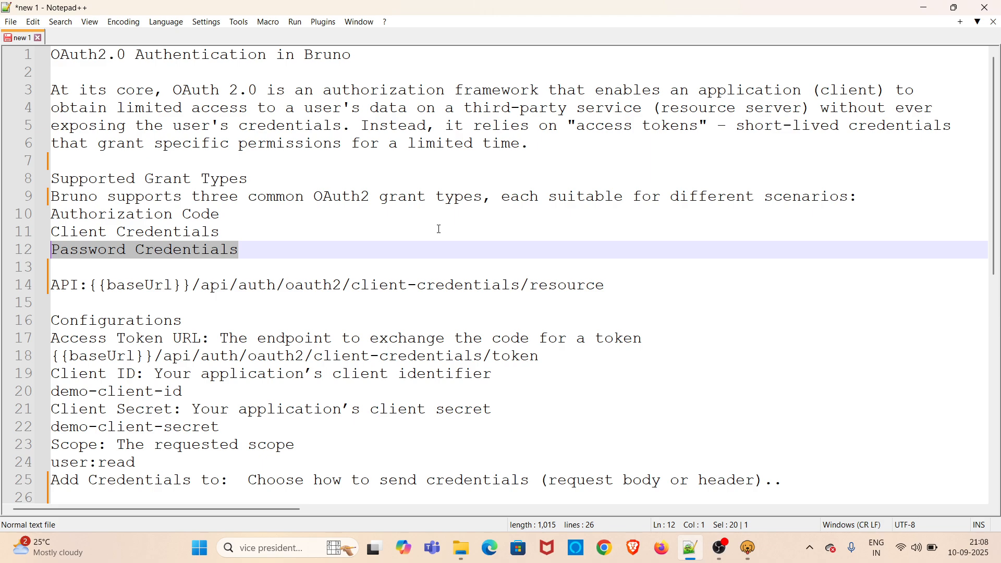
pyautogui.click(227, 231)
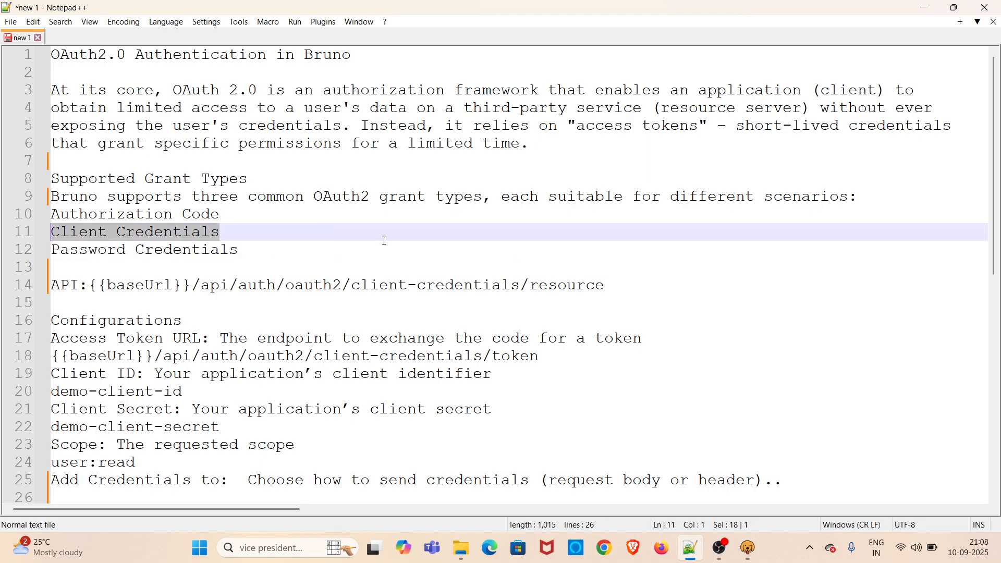
pyautogui.moveTo(622, 284)
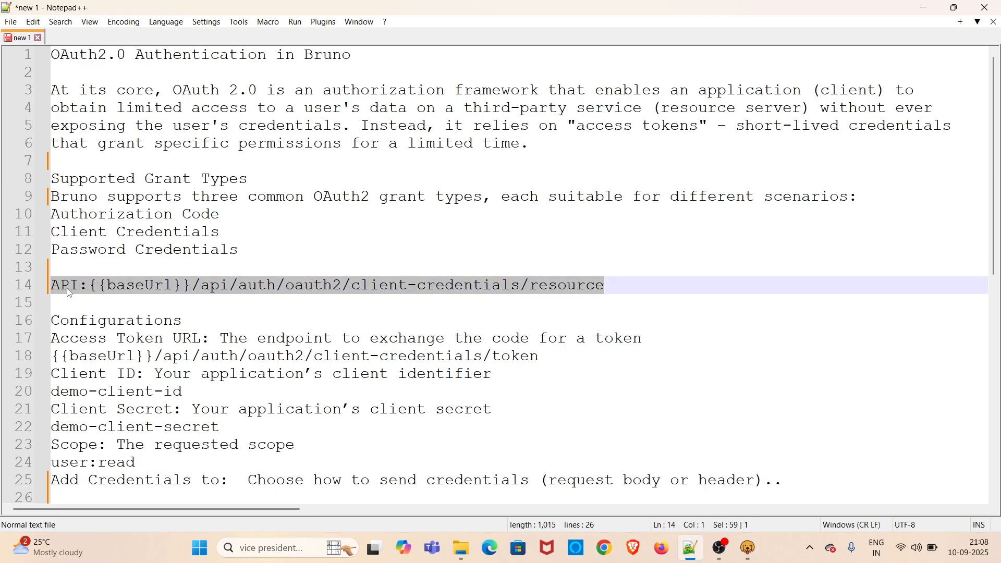
pyautogui.doubleClick(114, 267)
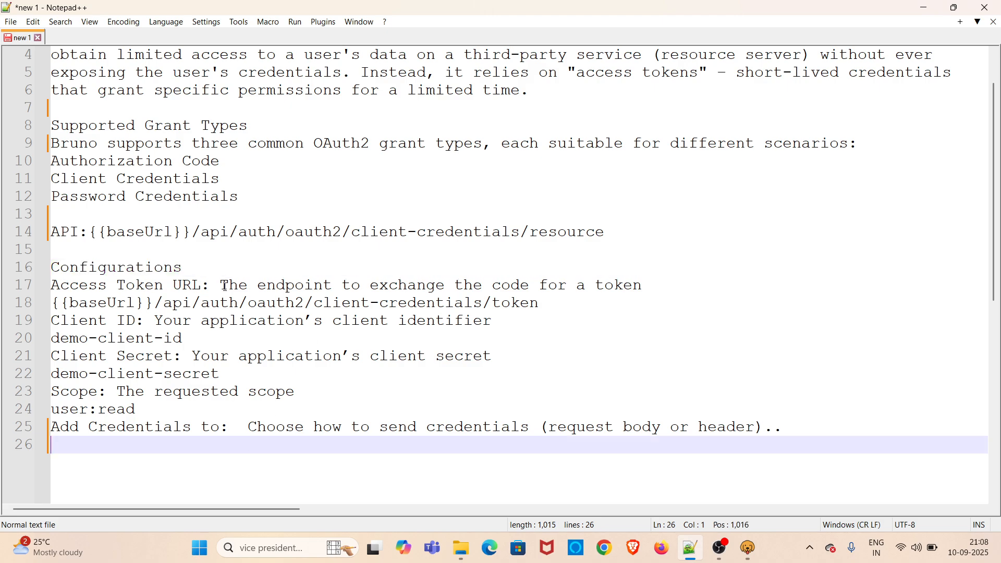
pyautogui.moveTo(274, 286)
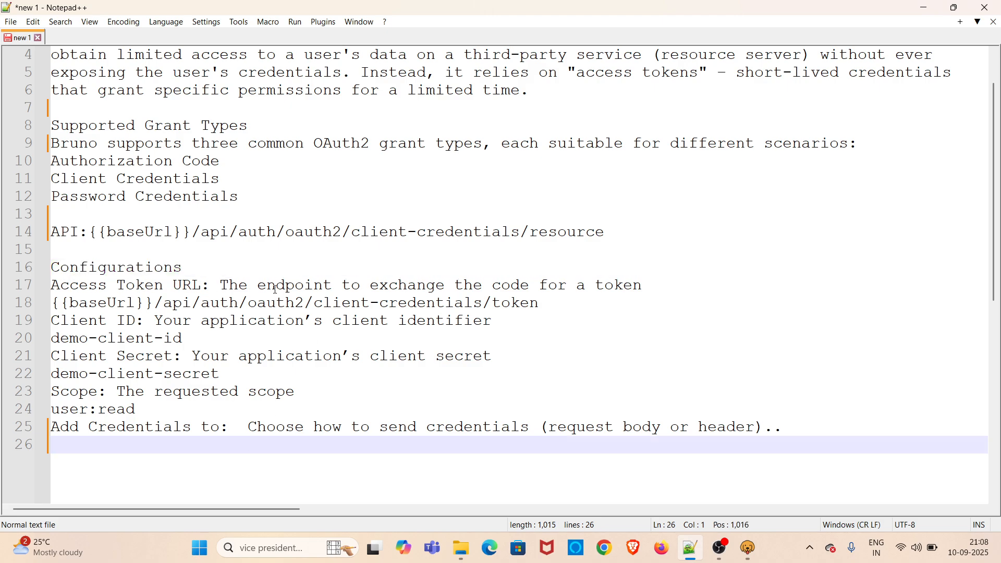
pyautogui.moveTo(387, 302); pyautogui.dragTo(538, 302)
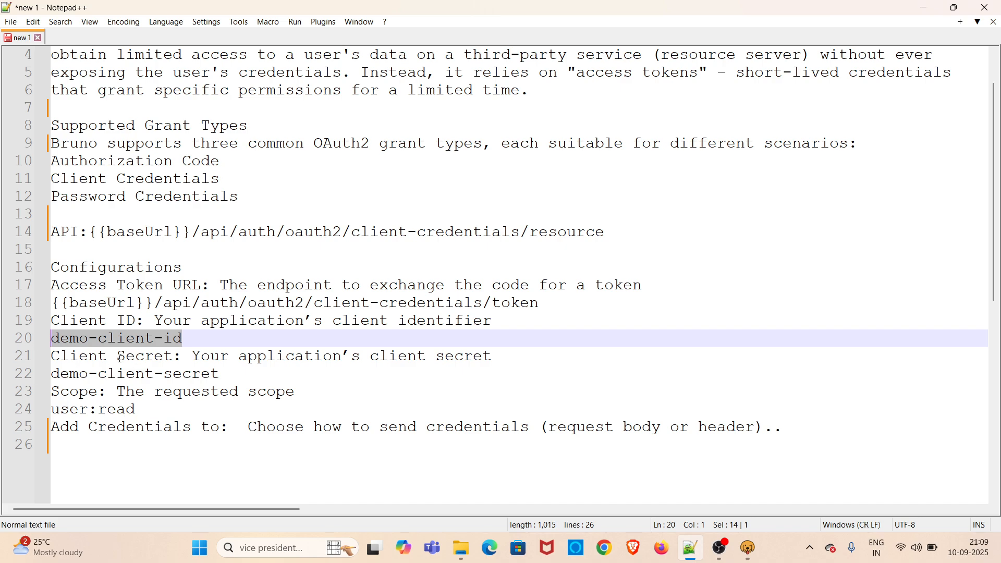
pyautogui.moveTo(554, 353)
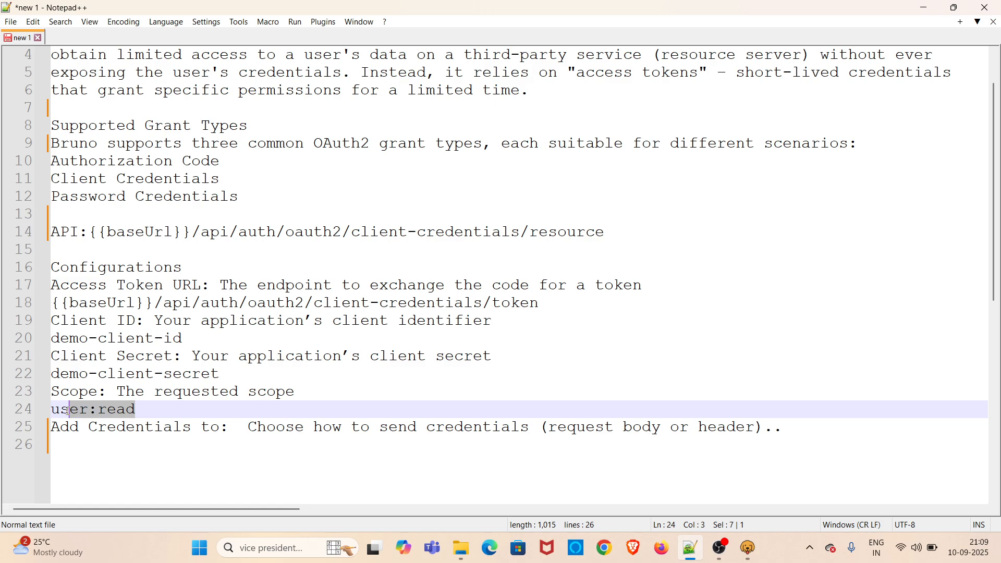
pyautogui.click(150, 444)
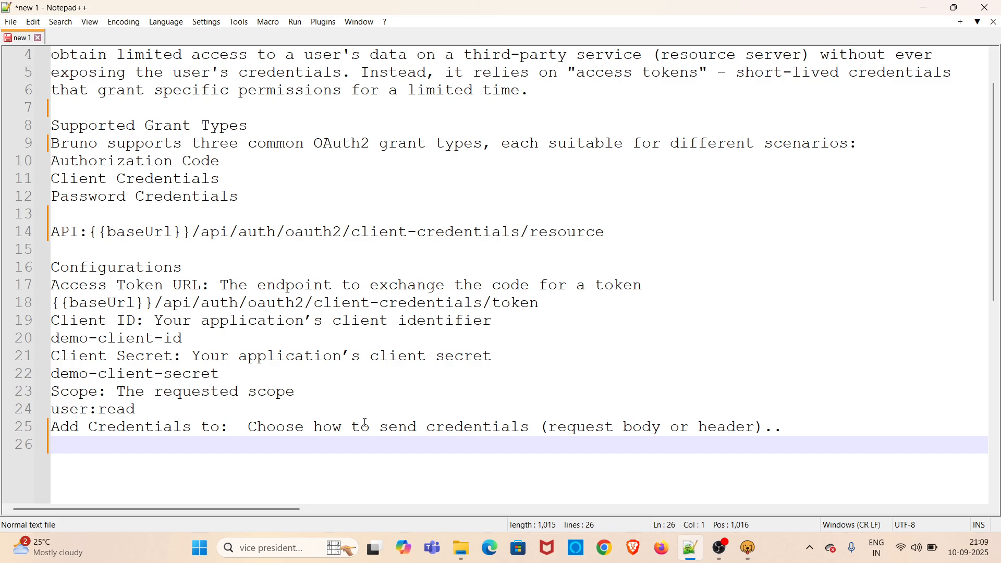
pyautogui.moveTo(609, 379)
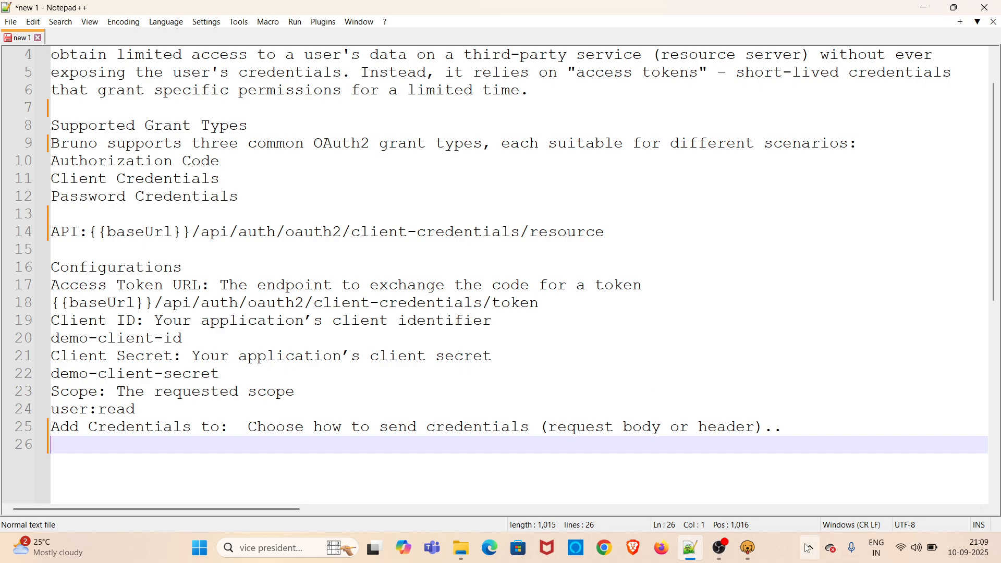
pyautogui.click(747, 546)
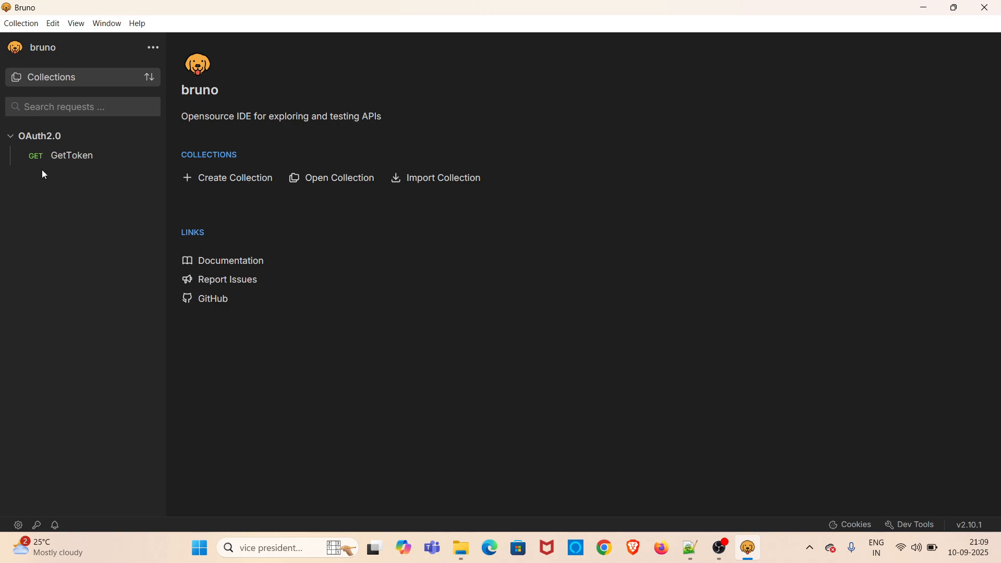
pyautogui.click(71, 156)
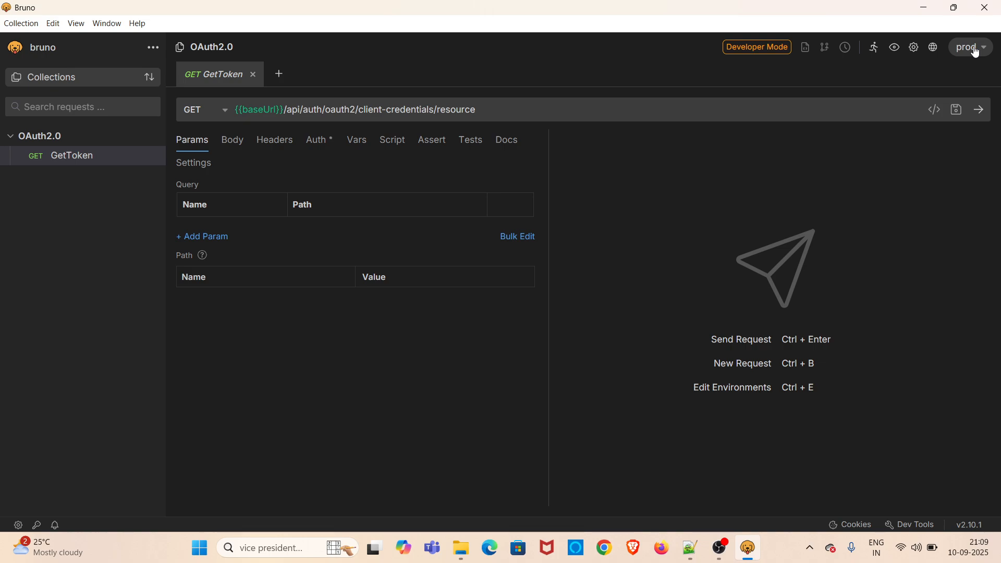
pyautogui.moveTo(977, 48)
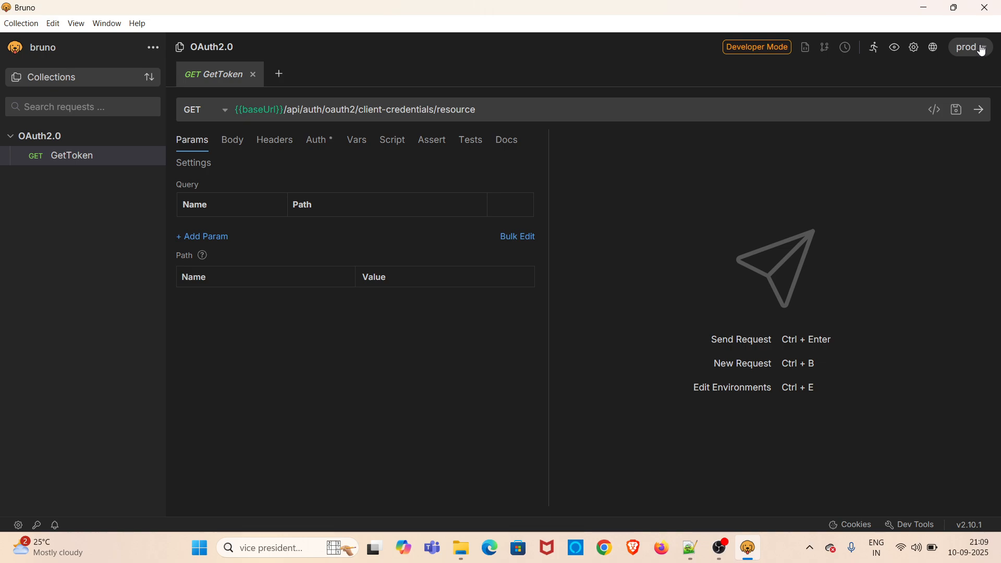
pyautogui.click(970, 47)
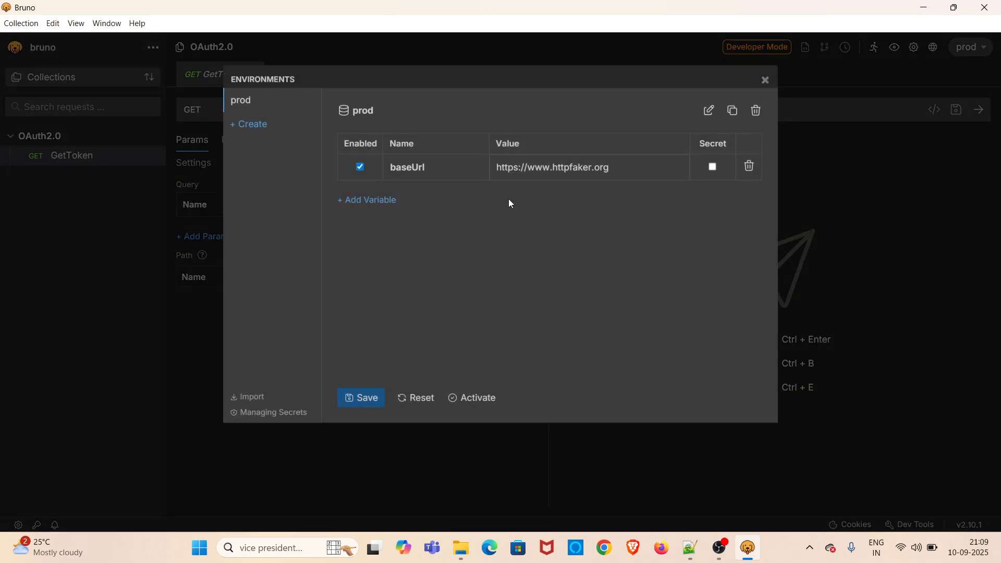
pyautogui.doubleClick(407, 167)
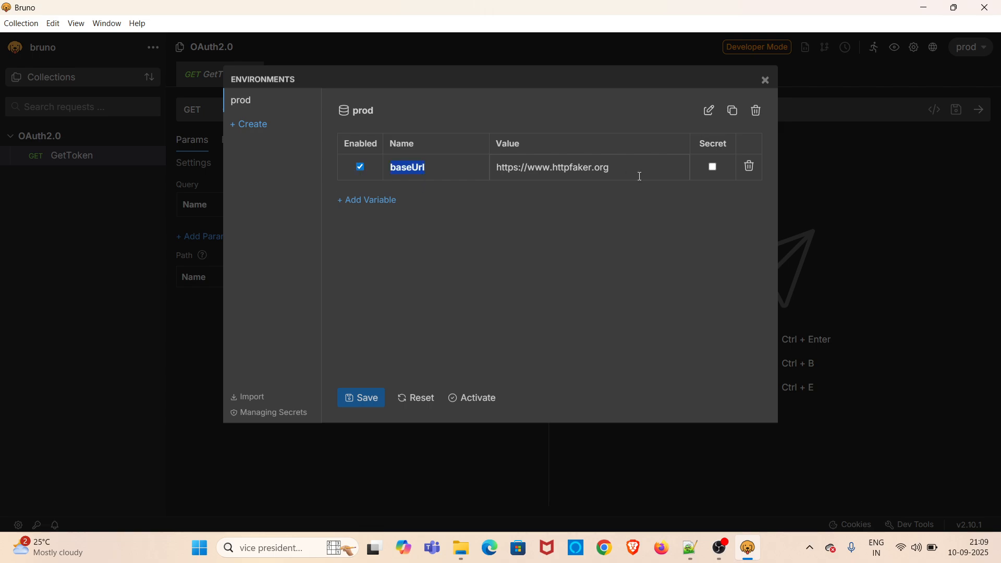
# Step: Send GetToken, which returns 401 Unauthorized with an Invalid Access Token error
pyautogui.click(765, 79)
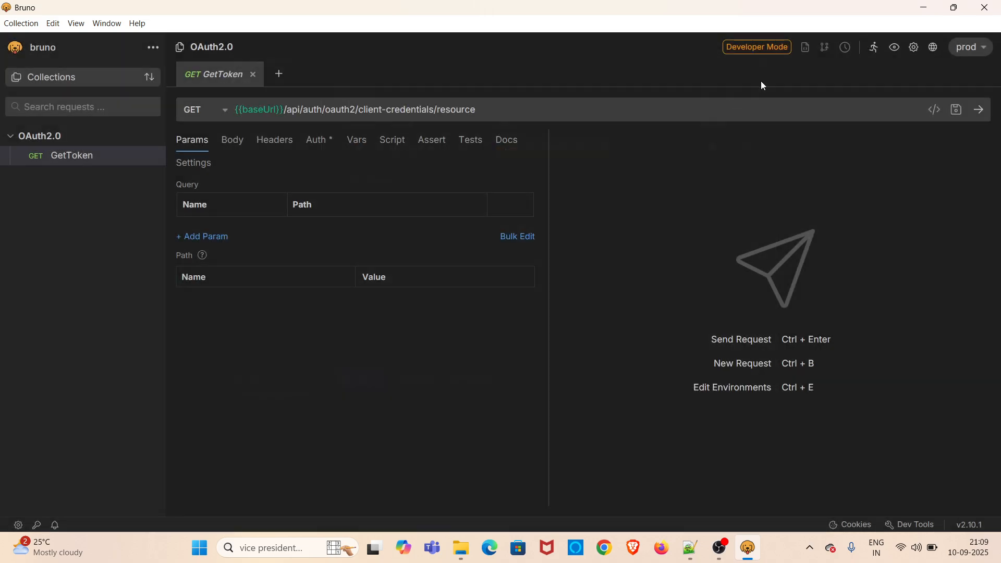
pyautogui.moveTo(217, 73)
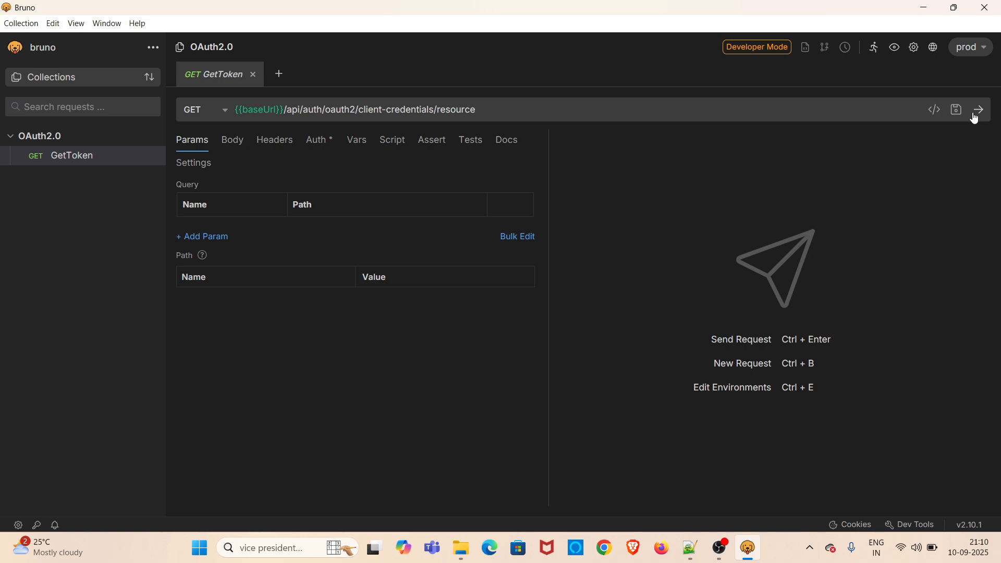
pyautogui.click(978, 109)
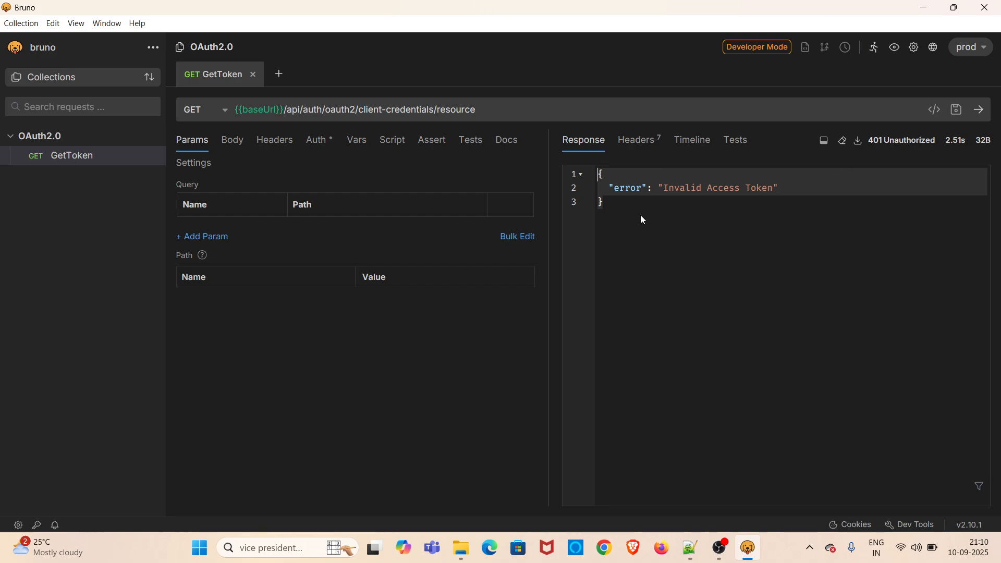
pyautogui.moveTo(756, 257)
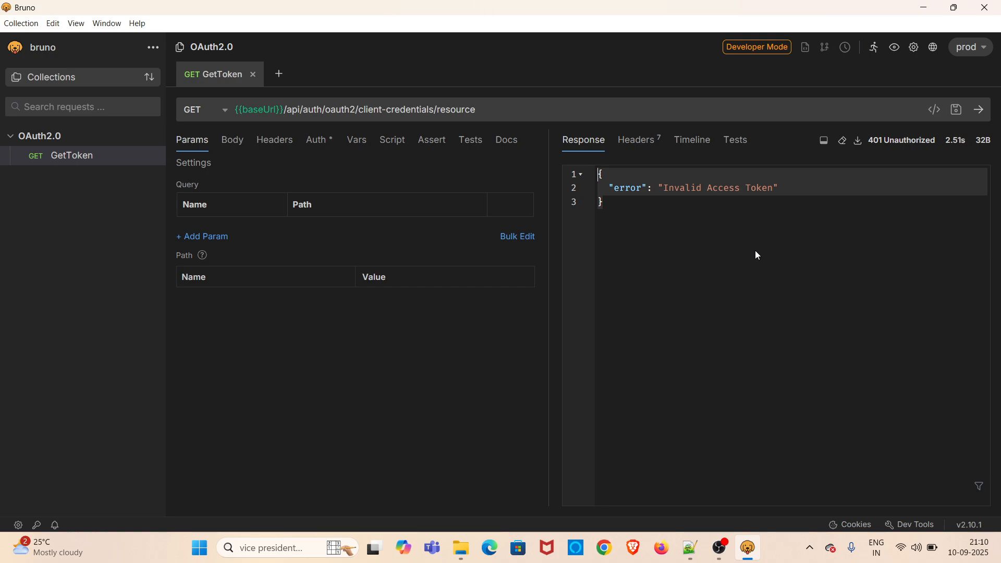
pyautogui.moveTo(746, 254)
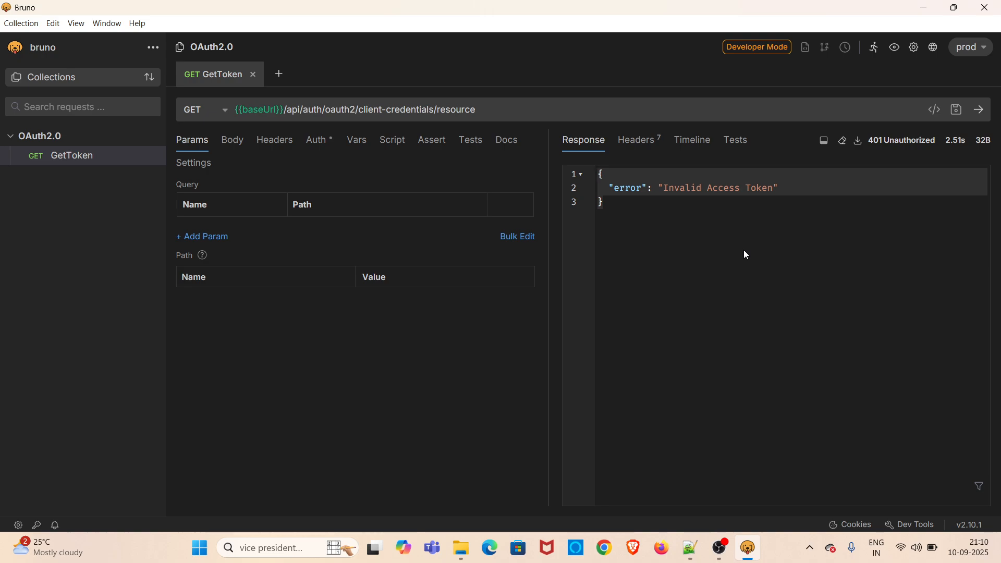
pyautogui.moveTo(244, 216)
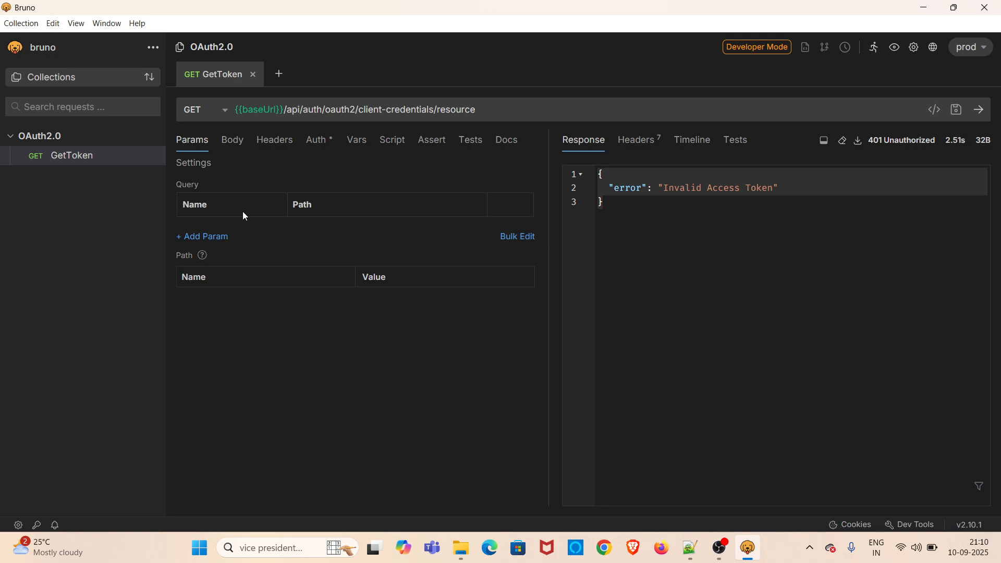
pyautogui.moveTo(215, 203)
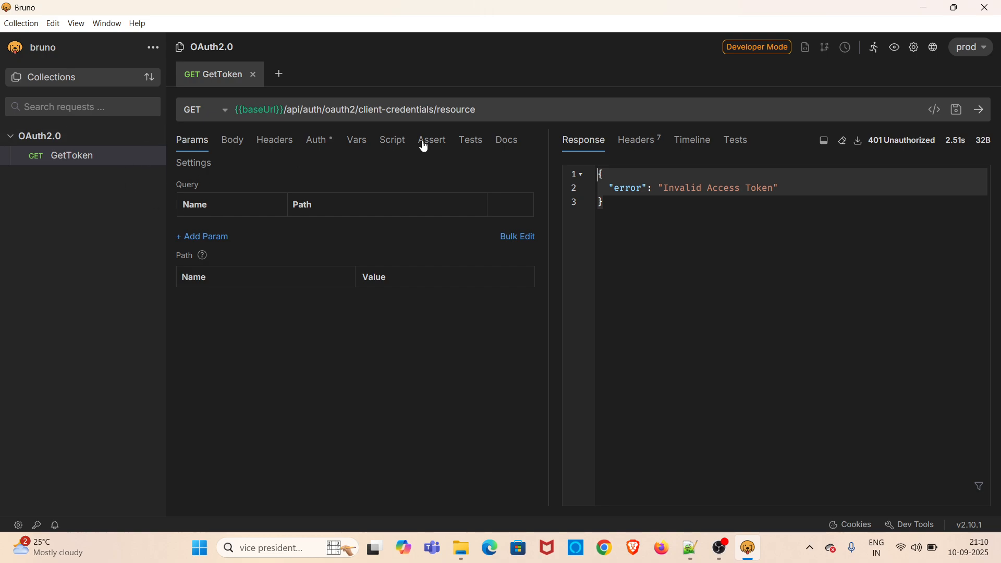
pyautogui.moveTo(127, 143)
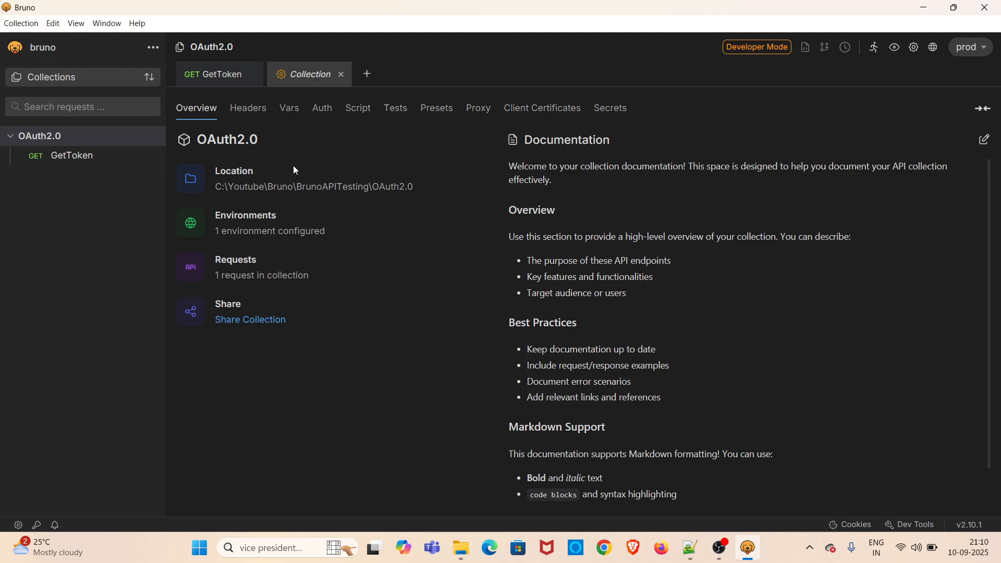
# Step: Set the OAuth2.0 collection auth to OAuth 2.0 with the Client Credentials grant type
pyautogui.click(321, 107)
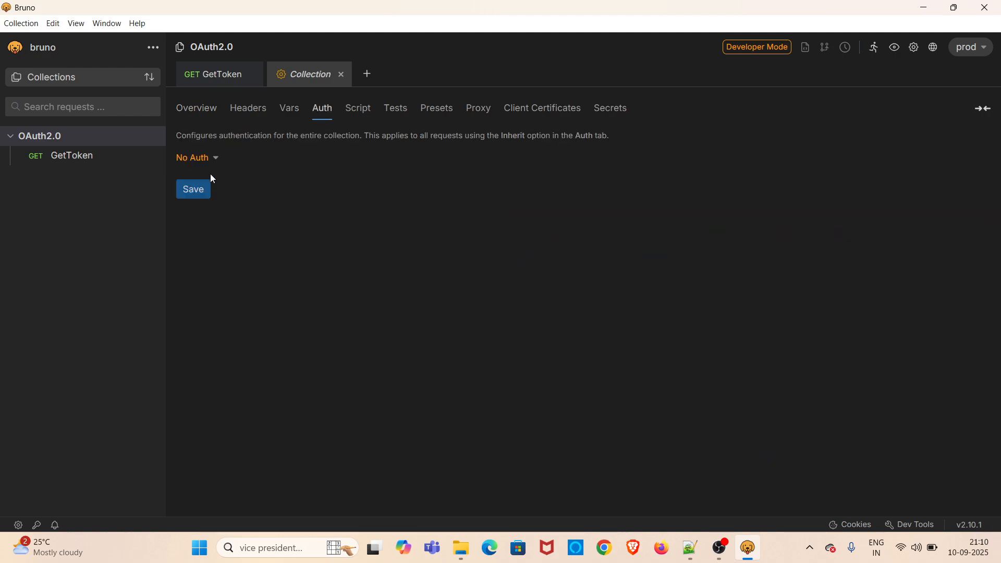
pyautogui.click(192, 157)
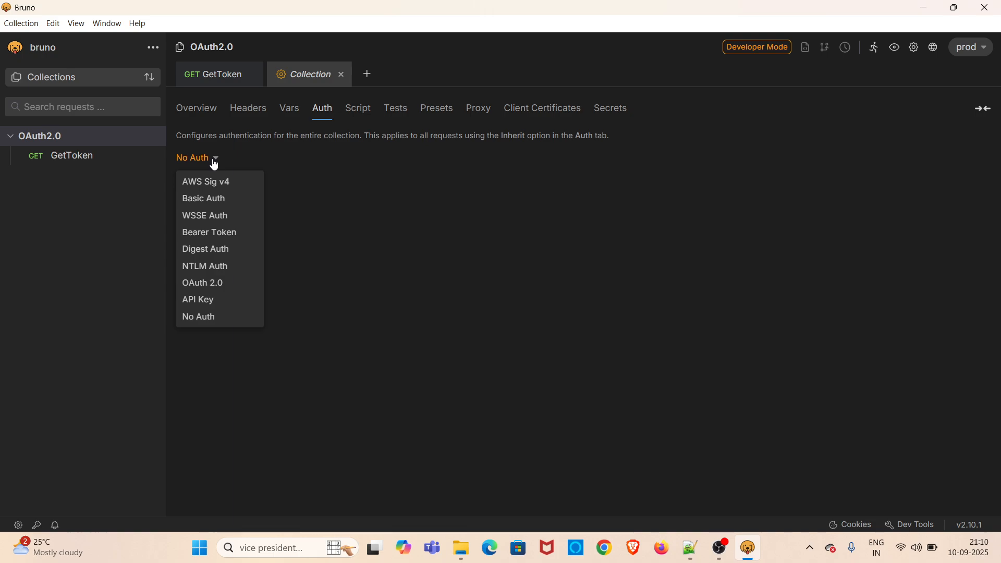
pyautogui.click(203, 283)
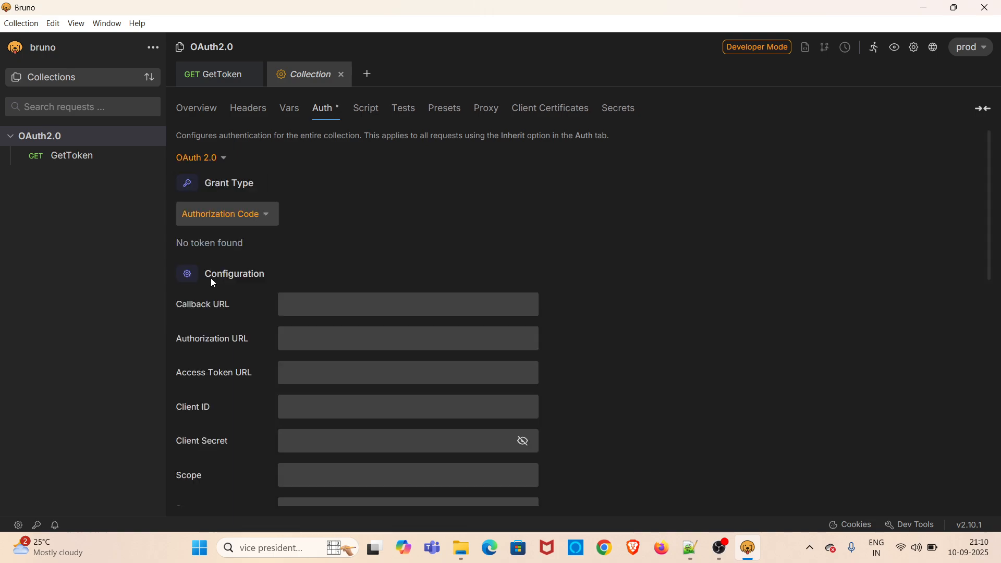
pyautogui.moveTo(223, 222)
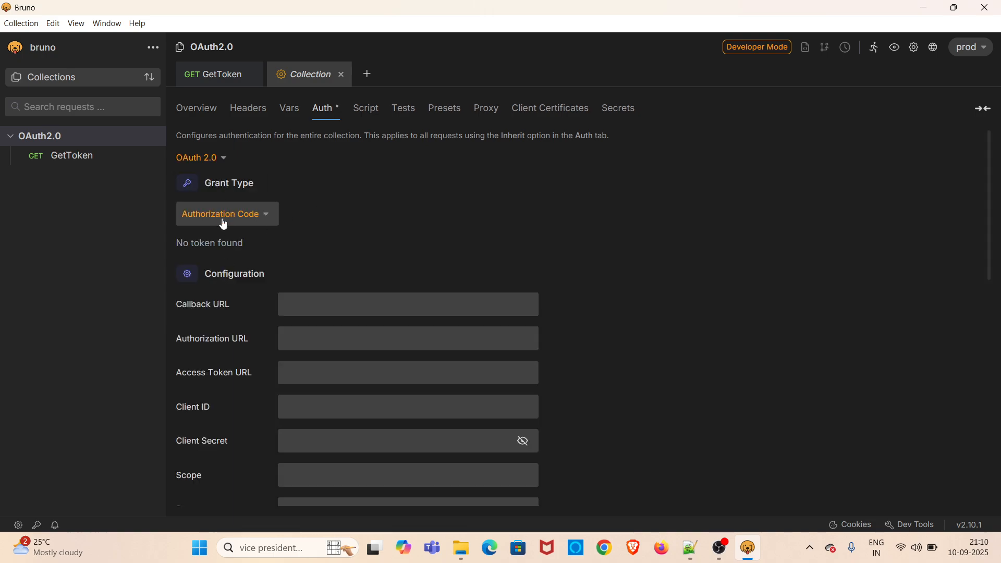
pyautogui.click(224, 213)
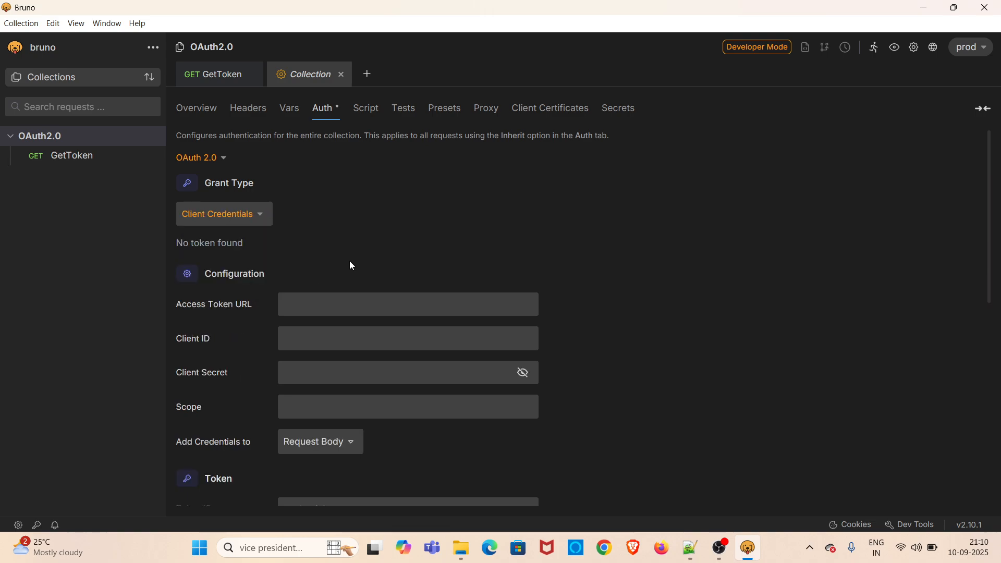
pyautogui.scroll(-3)
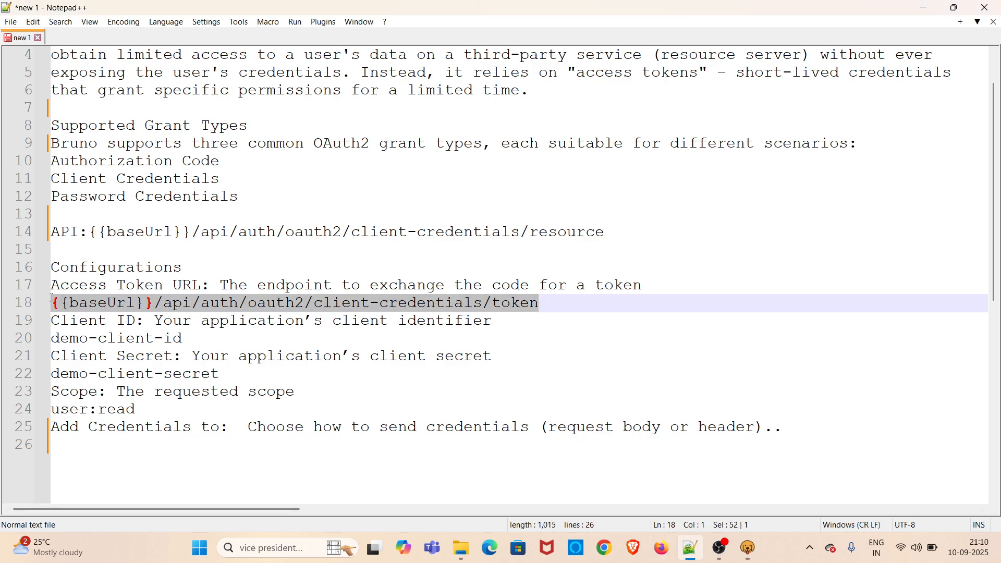
pyautogui.moveTo(686, 369)
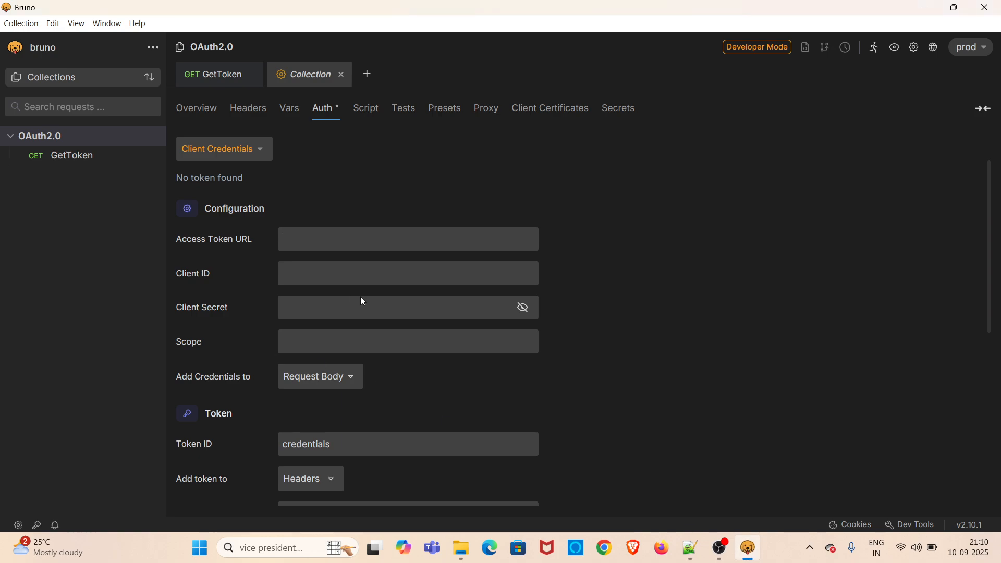
# Step: Enter the token URL {{baseUrl}}/api/auth/oauth2/client-credentials/token and the client secret
pyautogui.write('{{baseUrl}}/api/auth/oauth2/client-credentials/token')
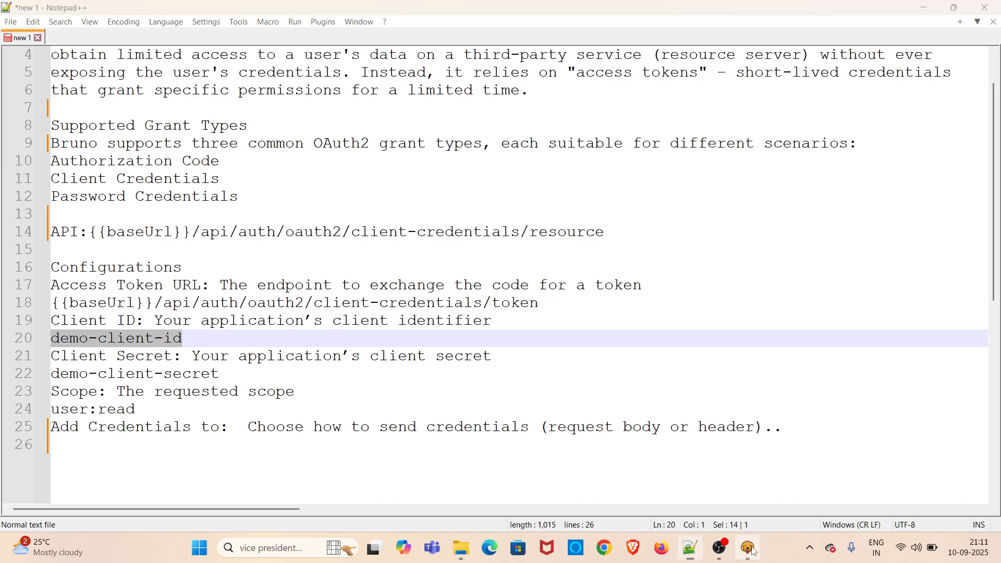
pyautogui.click(746, 546)
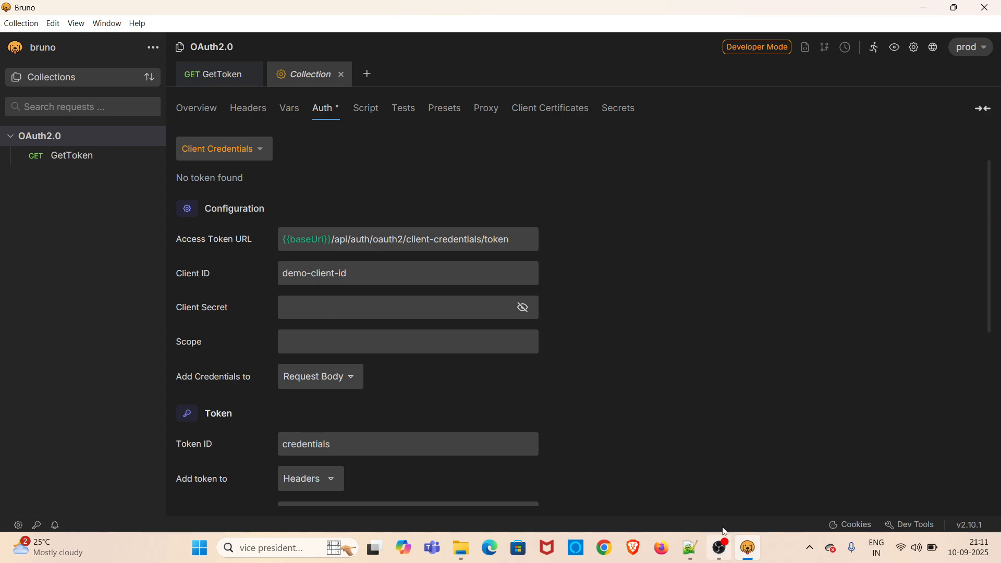
pyautogui.click(690, 548)
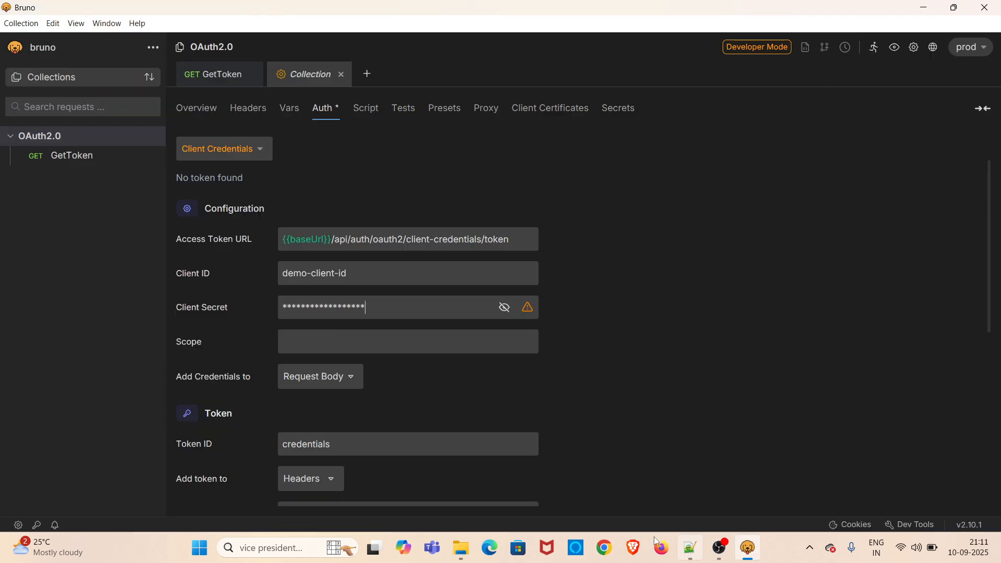
pyautogui.click(690, 547)
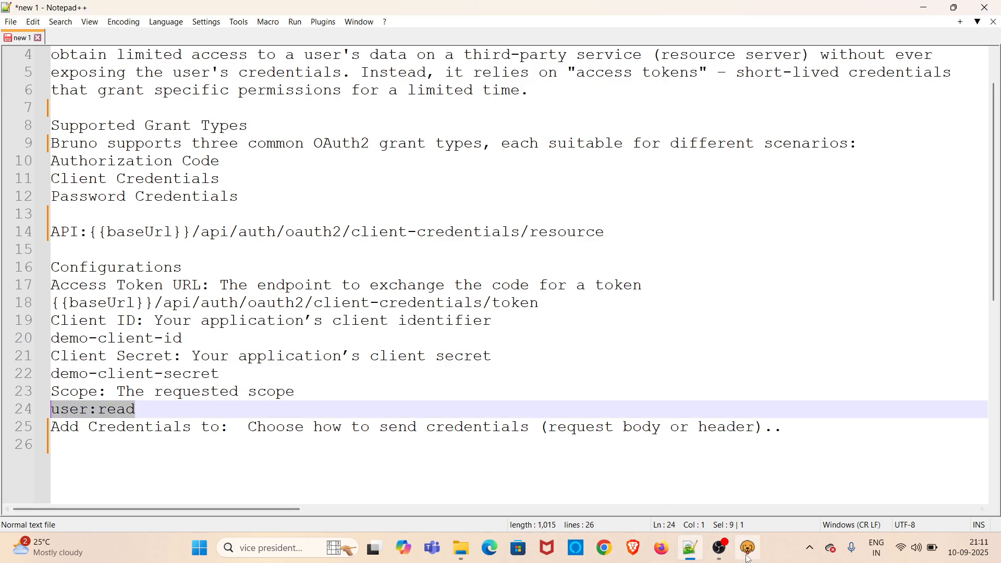
# Step: Set the collection's OAuth 2.0 scope to user:read
pyautogui.click(747, 548)
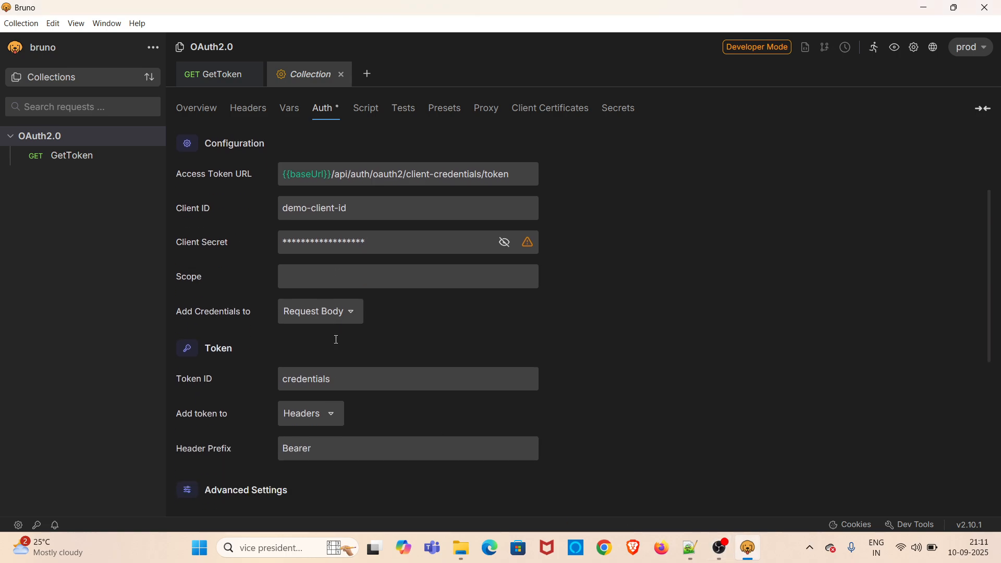
pyautogui.write('user:read')
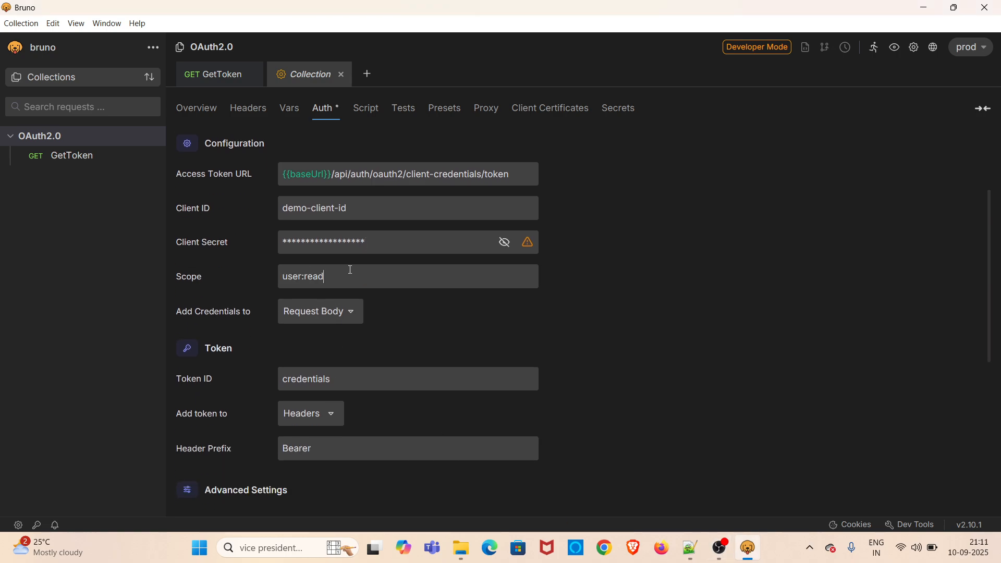
pyautogui.scroll(-3)
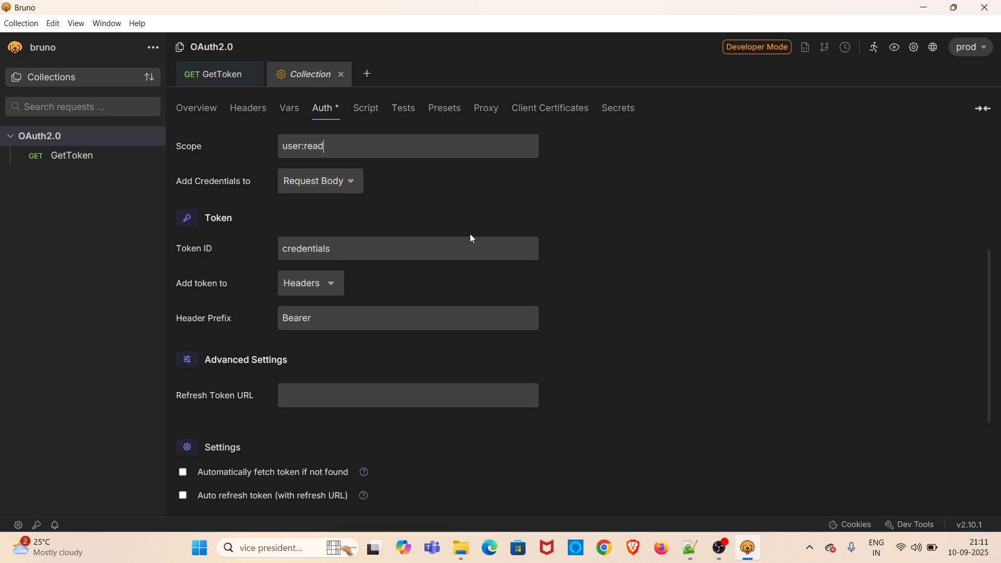
pyautogui.scroll(-3)
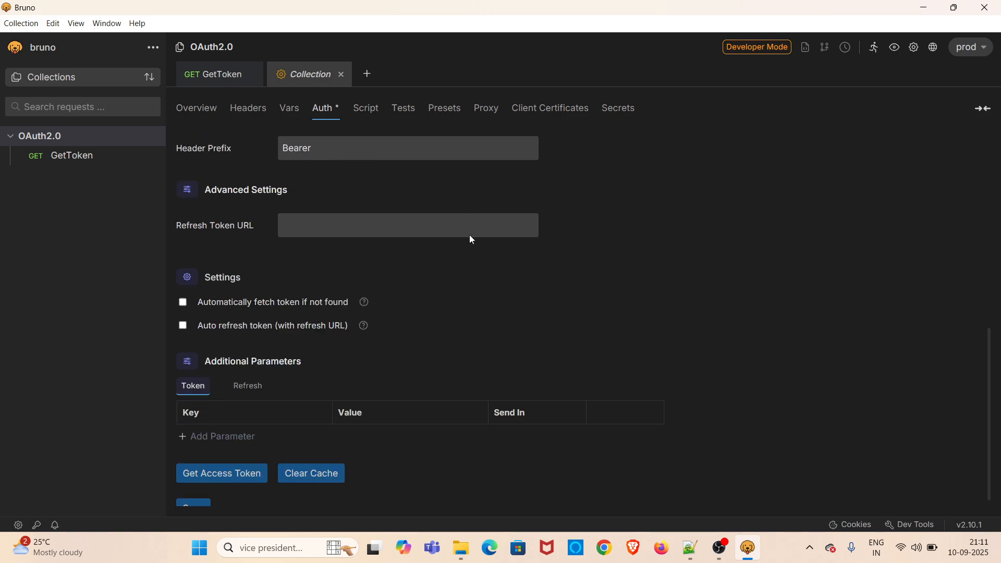
# Step: Add the token to the URL as the access_token query parameter
pyautogui.click(311, 231)
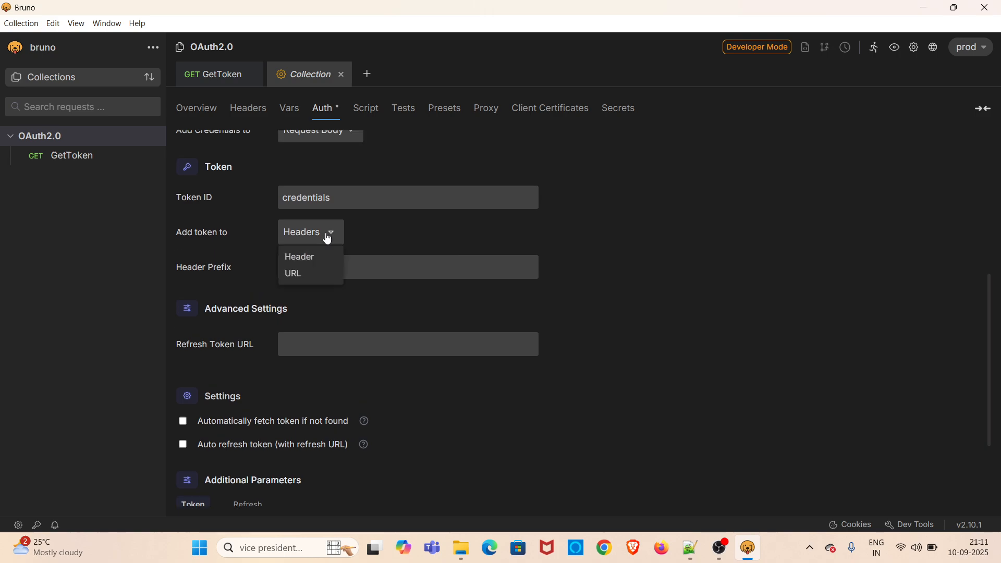
pyautogui.moveTo(219, 242)
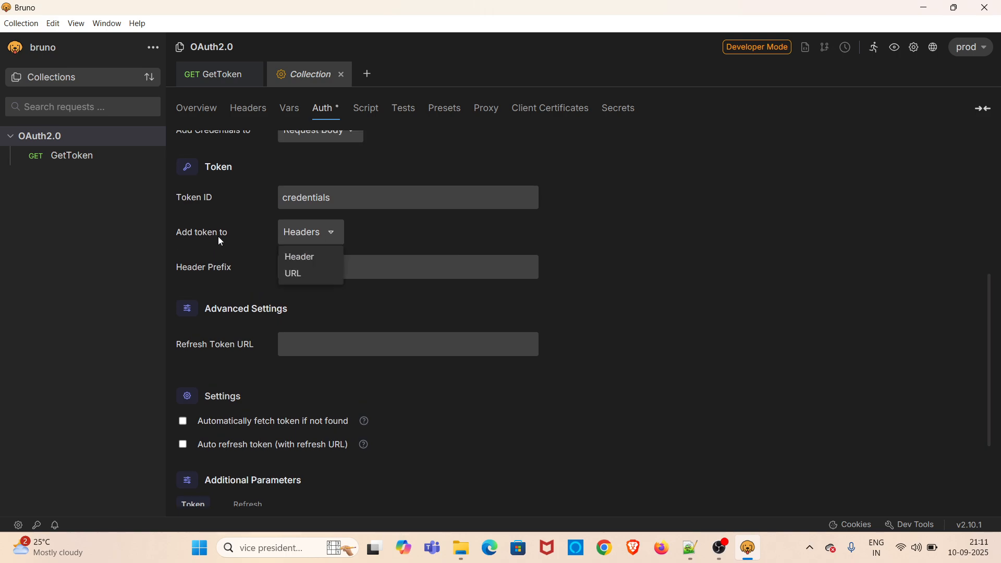
pyautogui.moveTo(294, 273)
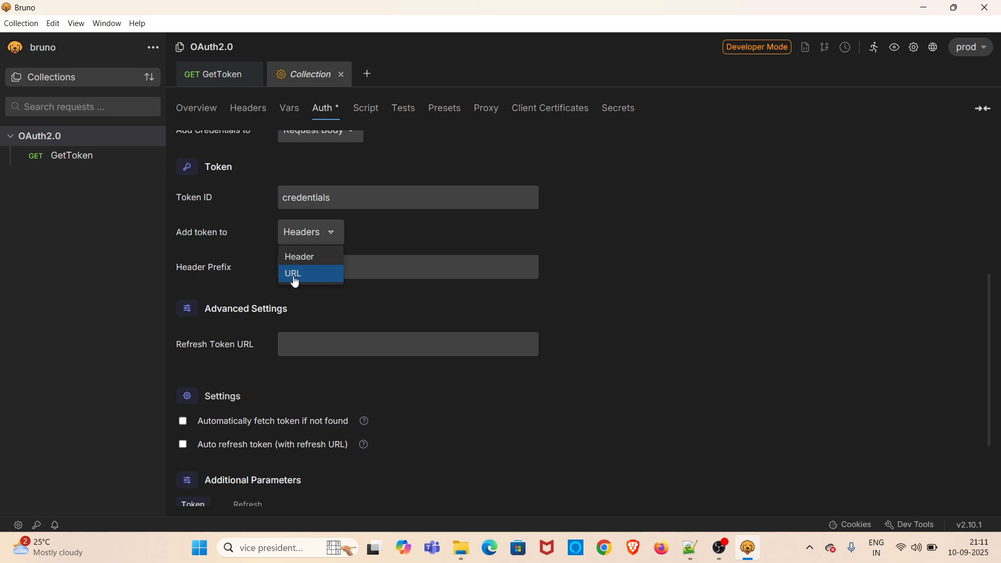
pyautogui.click(293, 273)
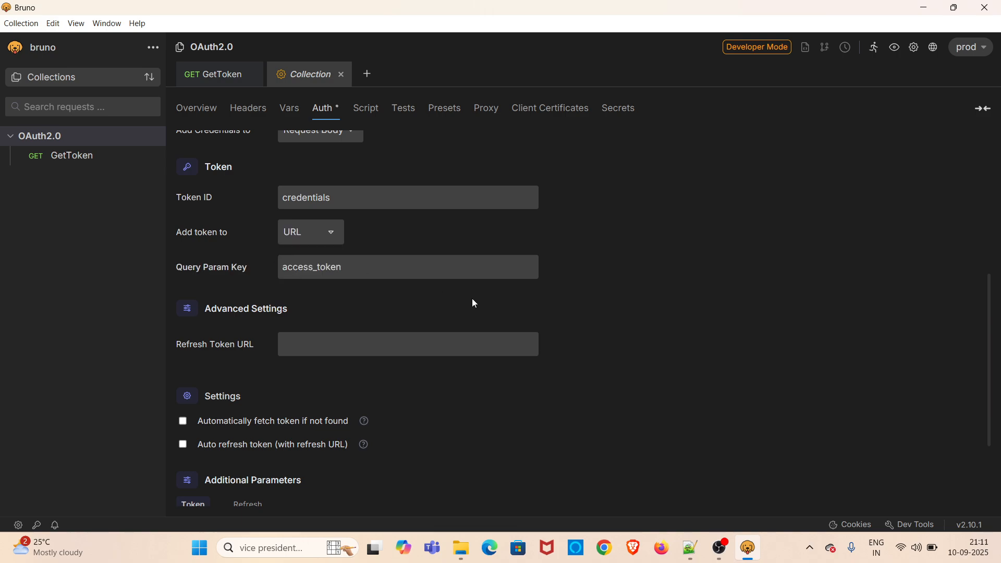
pyautogui.scroll(-3)
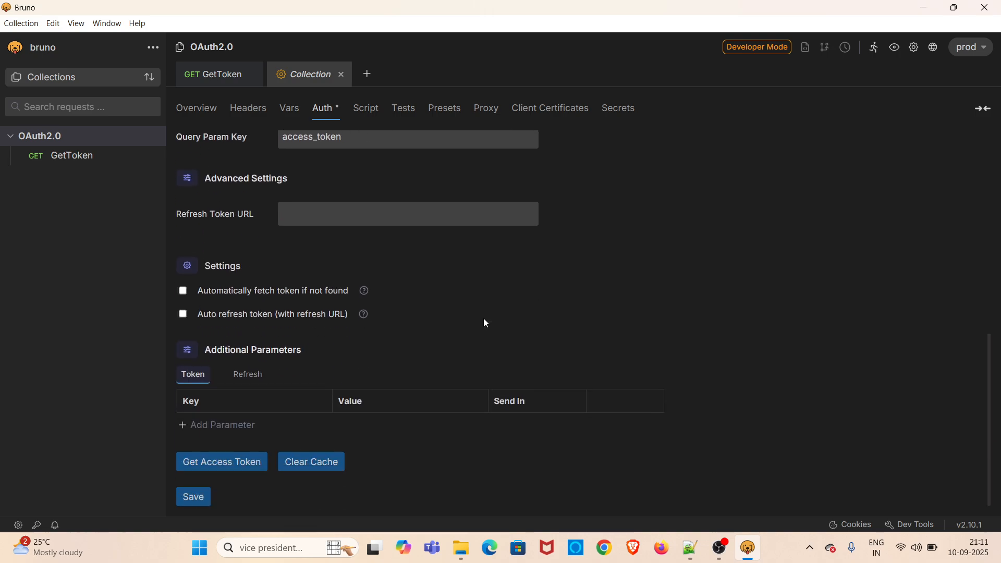
pyautogui.scroll(3)
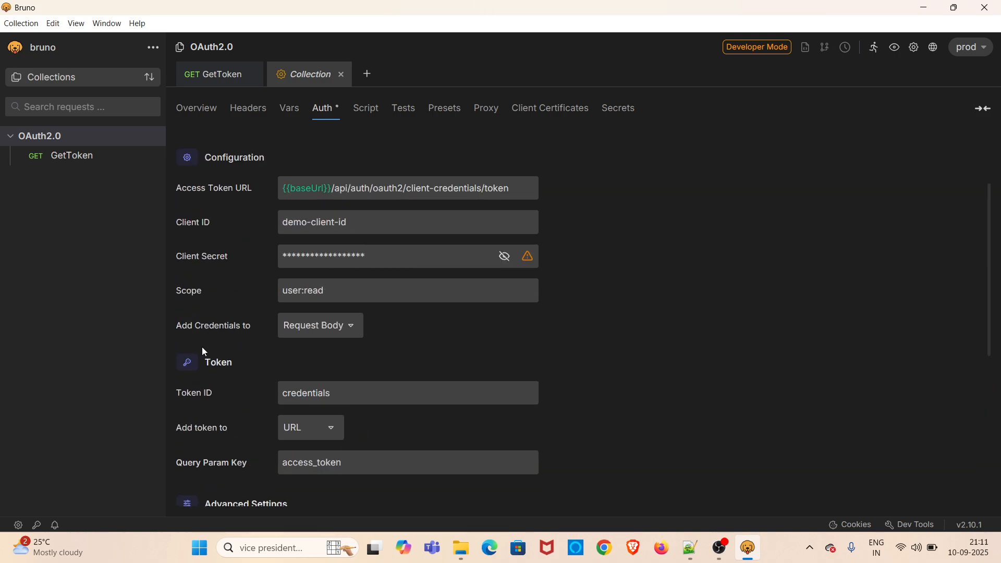
pyautogui.moveTo(225, 363)
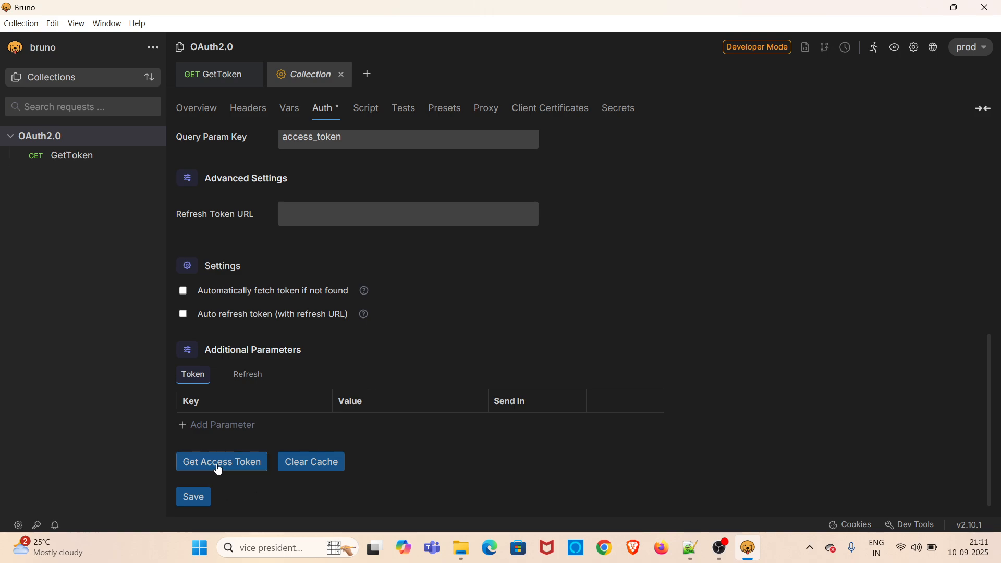
# Step: Fetch an access token for scope user:read, enable automatic token fetching and save the settings
pyautogui.click(221, 461)
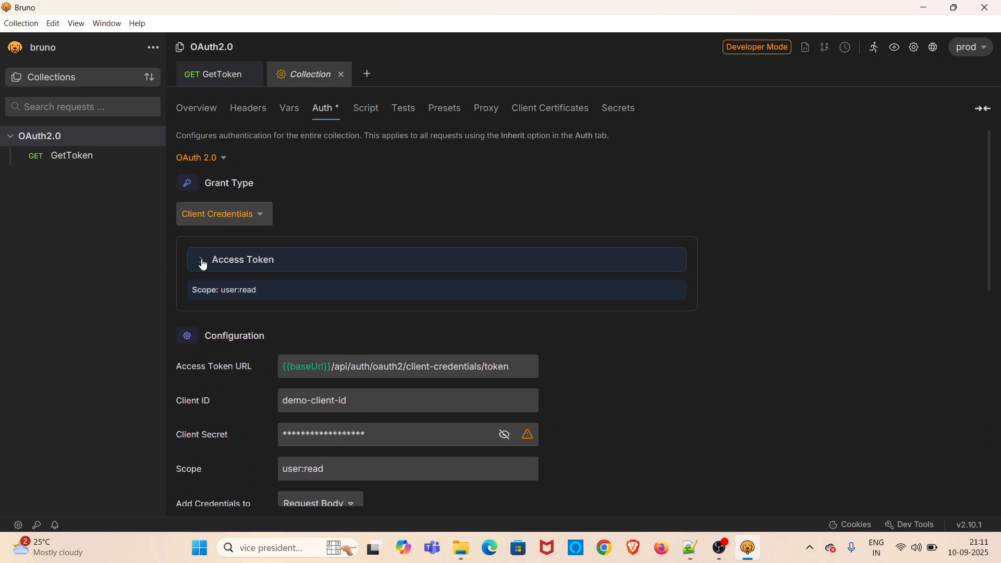
pyautogui.click(201, 259)
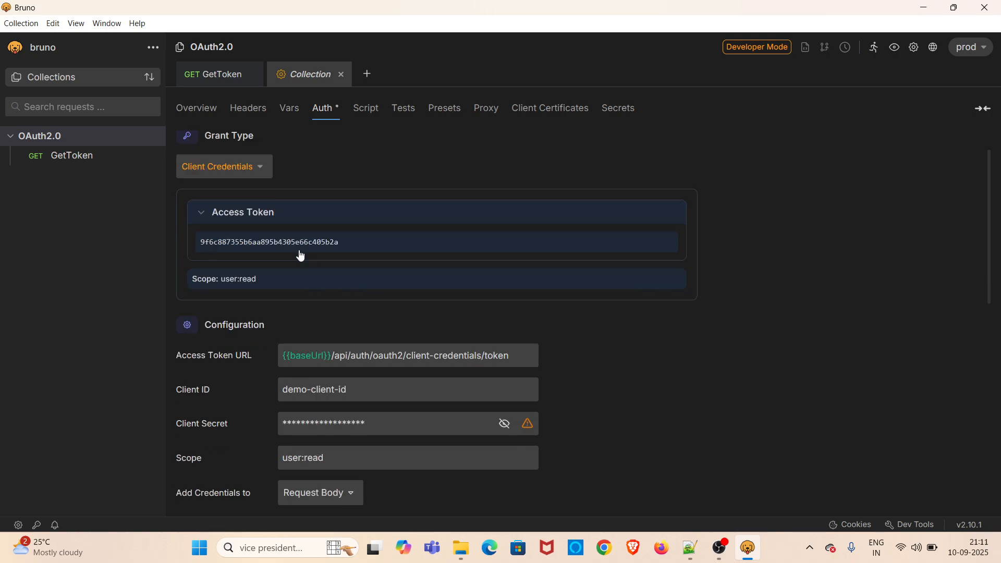
pyautogui.scroll(-3)
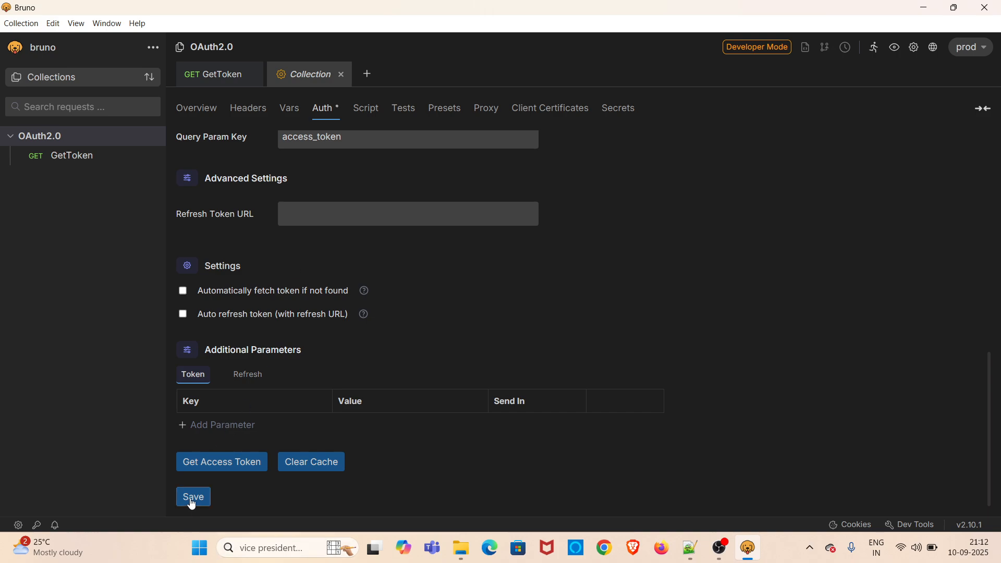
pyautogui.click(193, 496)
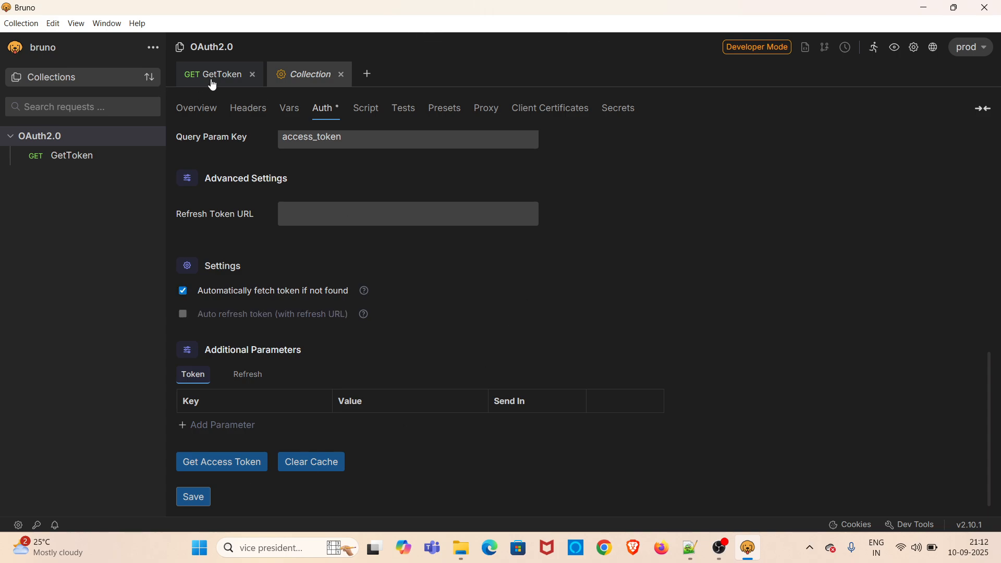
# Step: Confirm GetToken's auth inherits the collection's OAuth 2.0
pyautogui.click(212, 74)
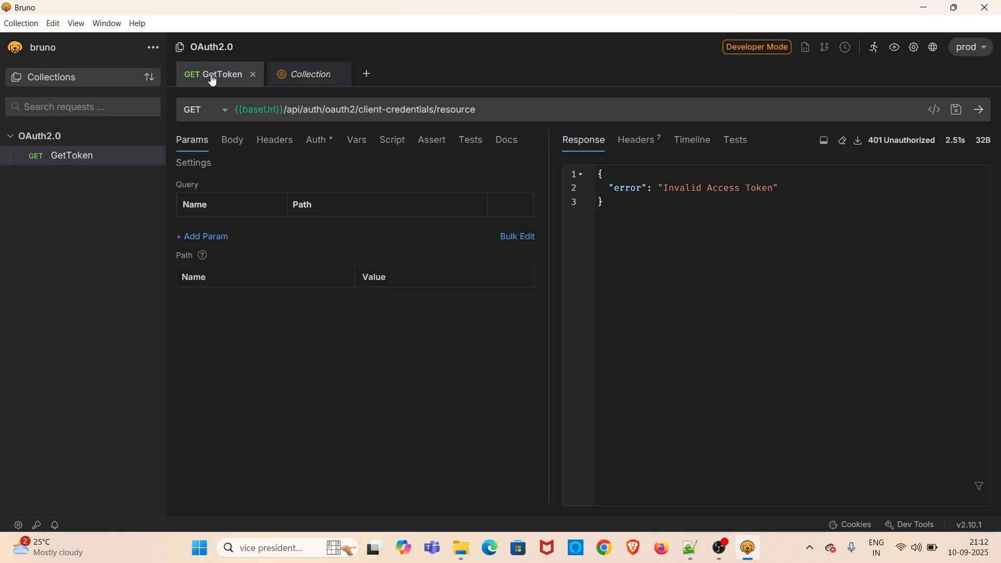
pyautogui.moveTo(338, 153)
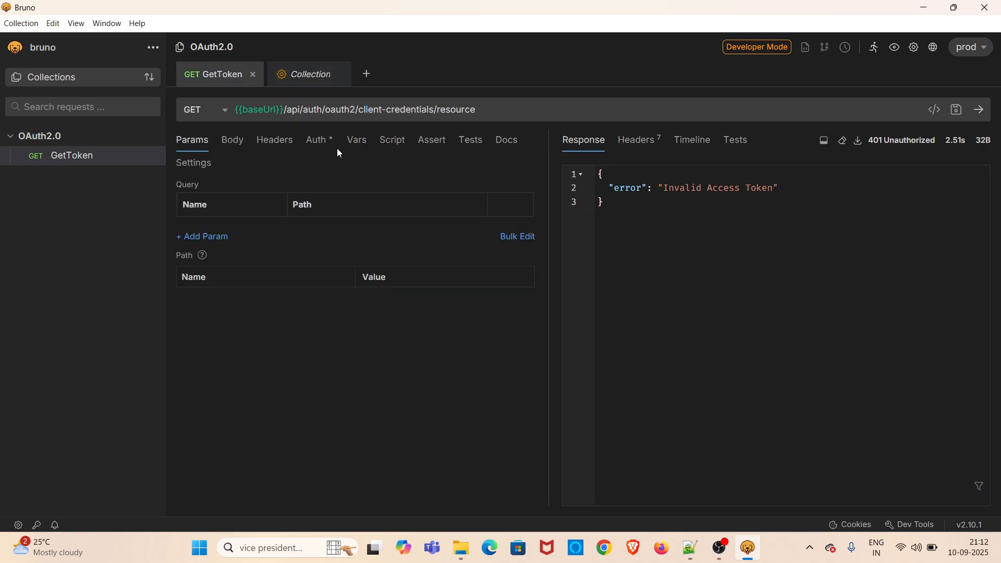
pyautogui.click(314, 140)
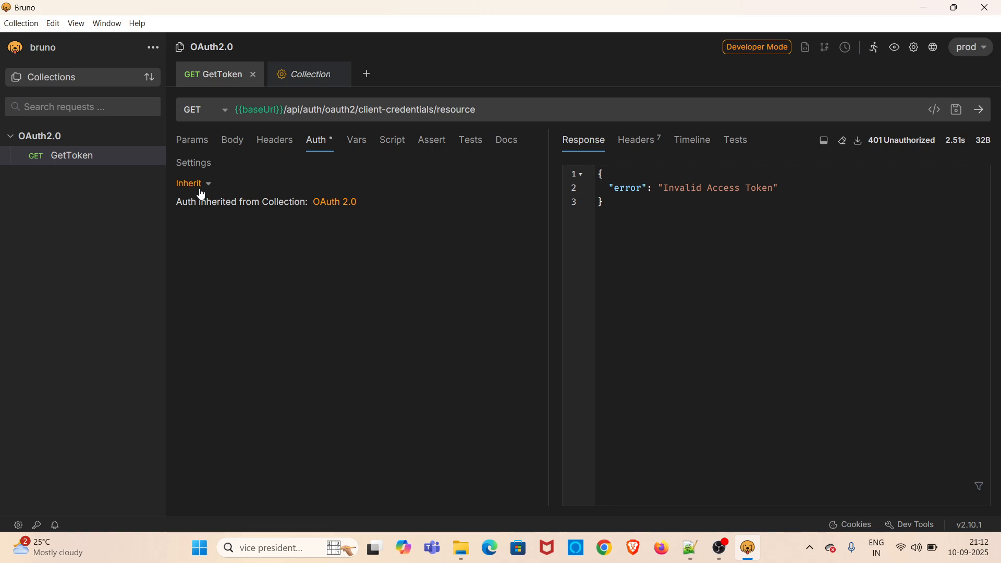
pyautogui.moveTo(177, 187)
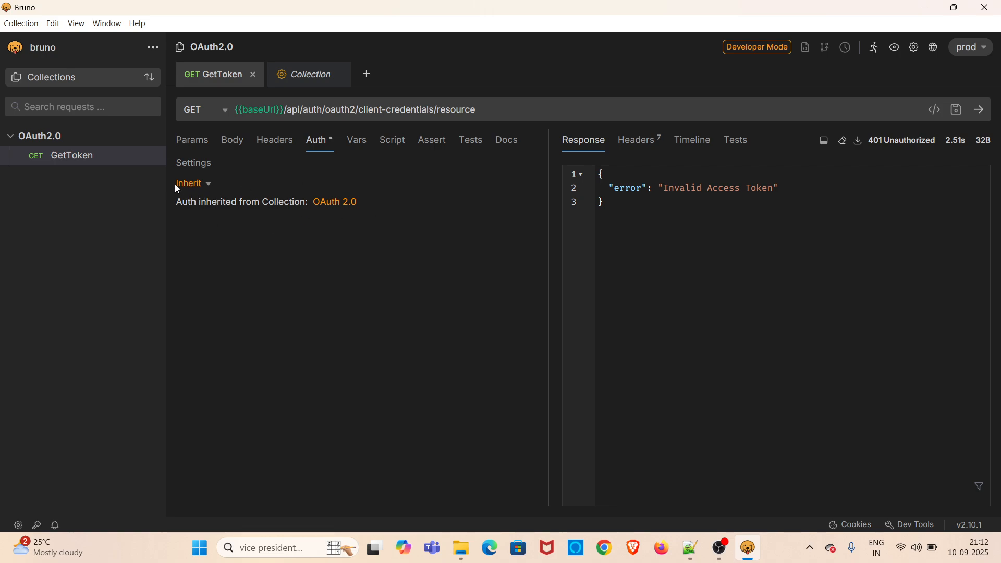
pyautogui.moveTo(314, 221)
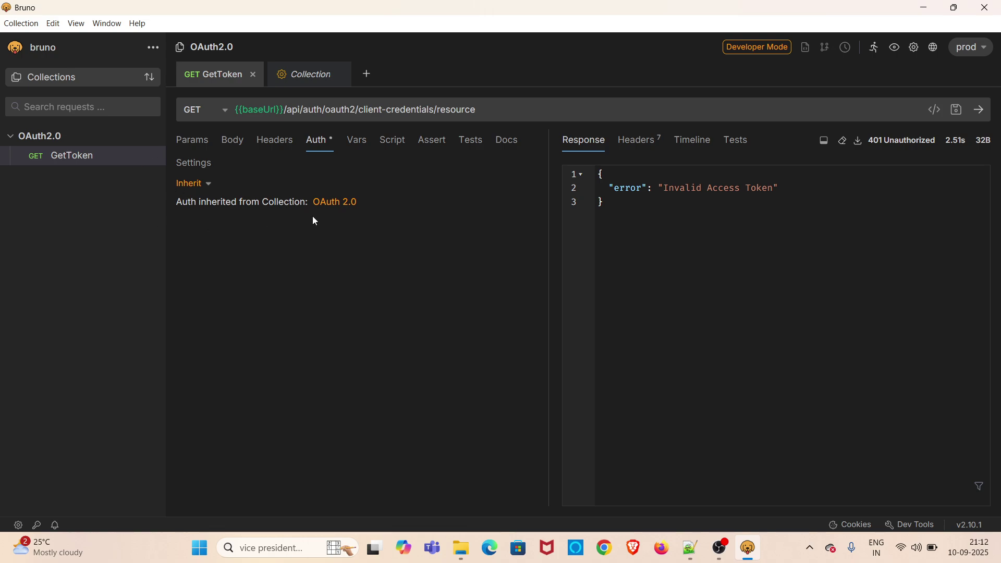
pyautogui.moveTo(373, 203)
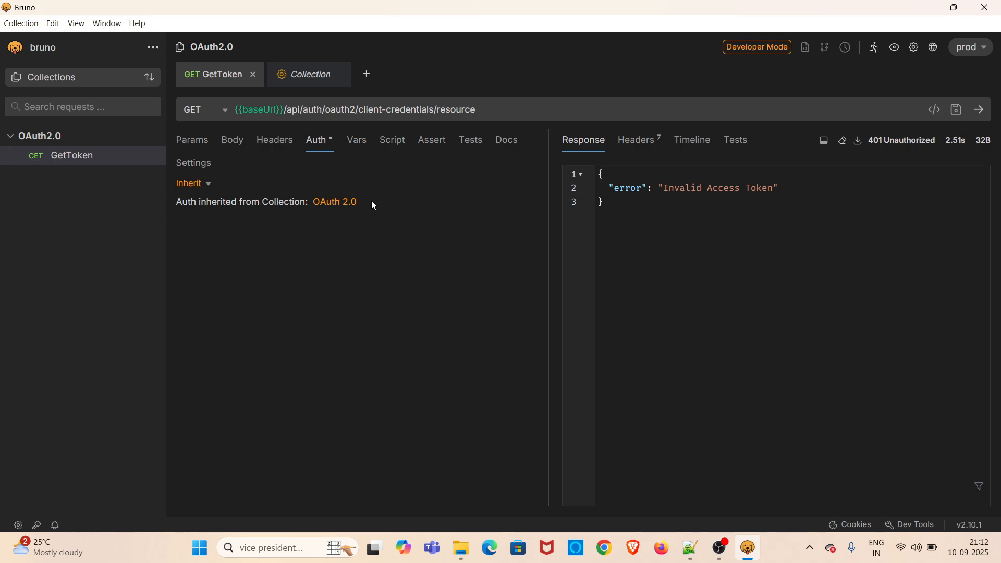
pyautogui.moveTo(264, 204)
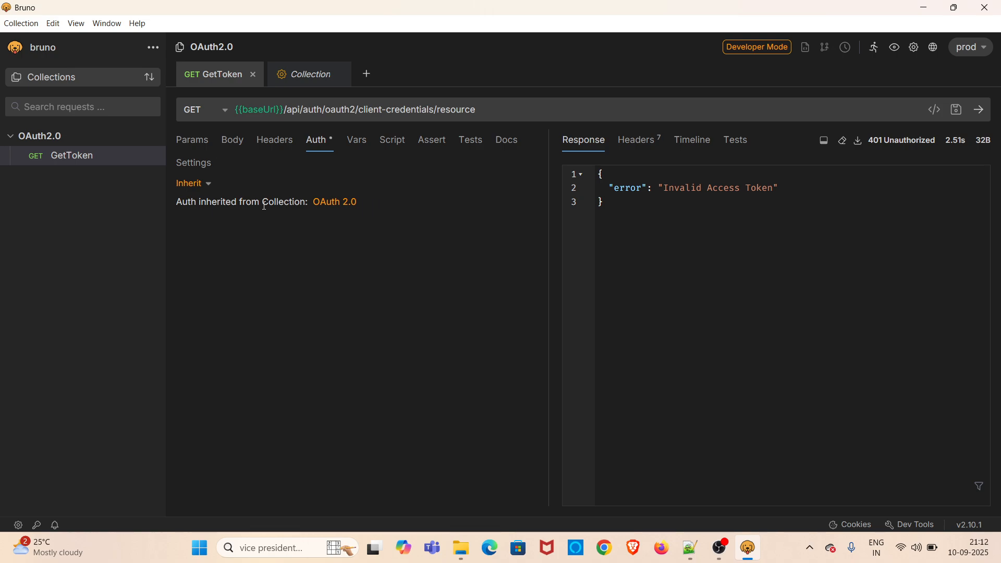
pyautogui.moveTo(369, 214)
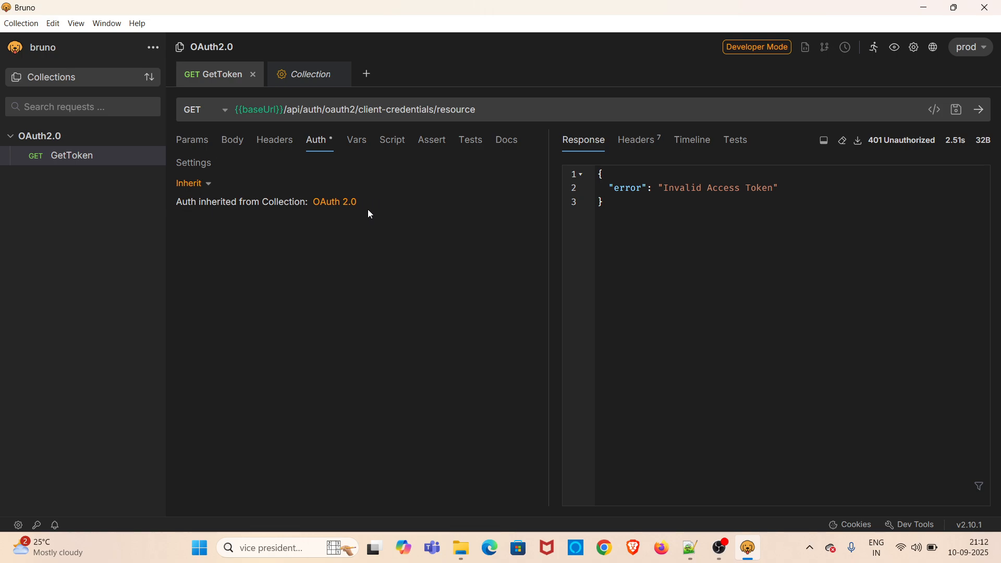
pyautogui.moveTo(909, 106)
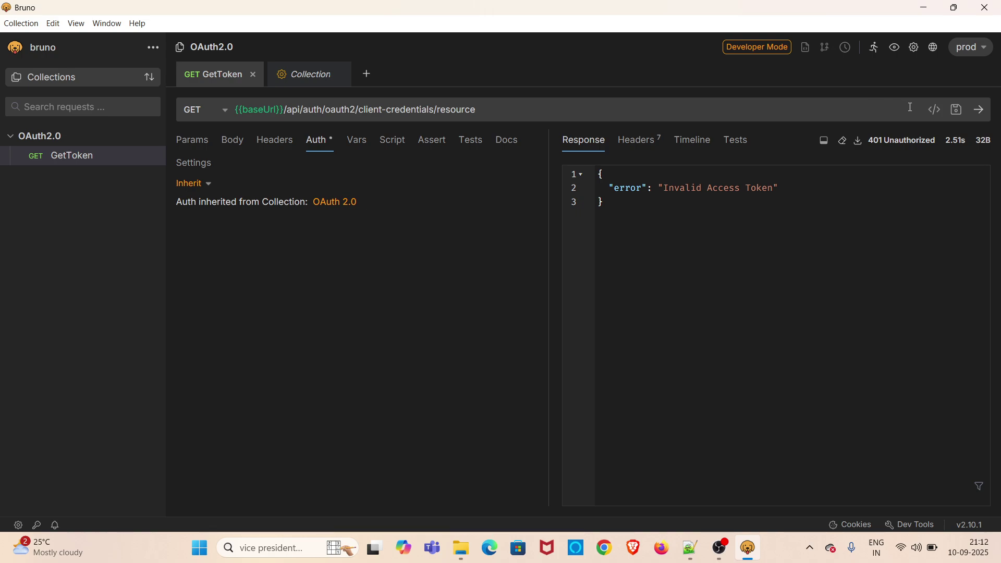
pyautogui.moveTo(274, 160)
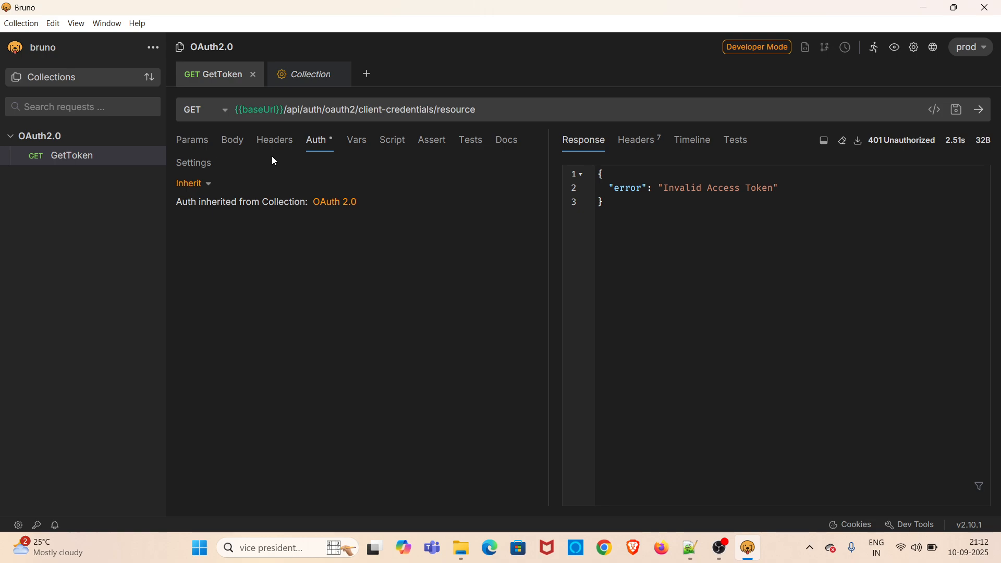
# Step: Resend GetToken, which returns 200 OK with a JSON resource containing name and email
pyautogui.click(978, 109)
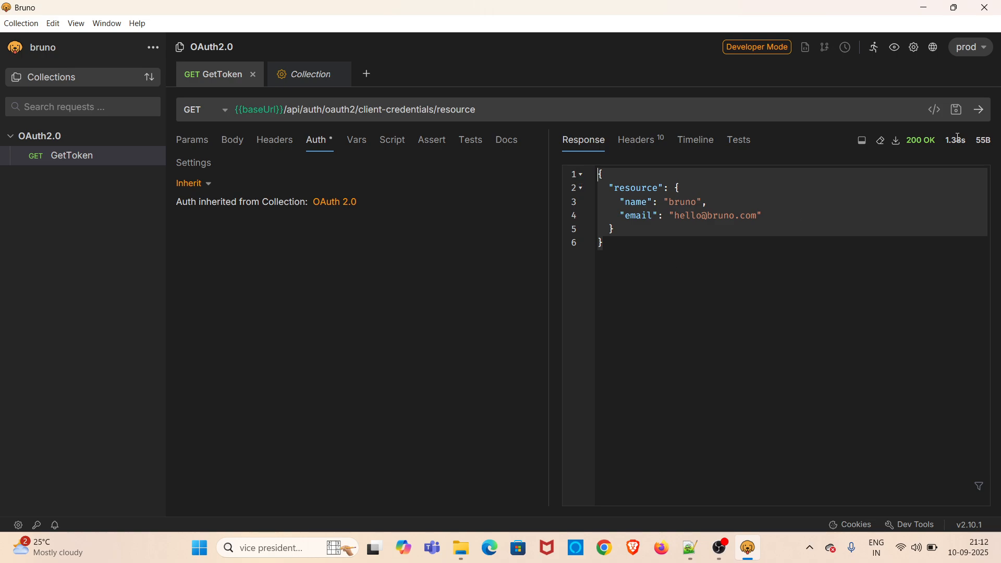
pyautogui.moveTo(373, 305)
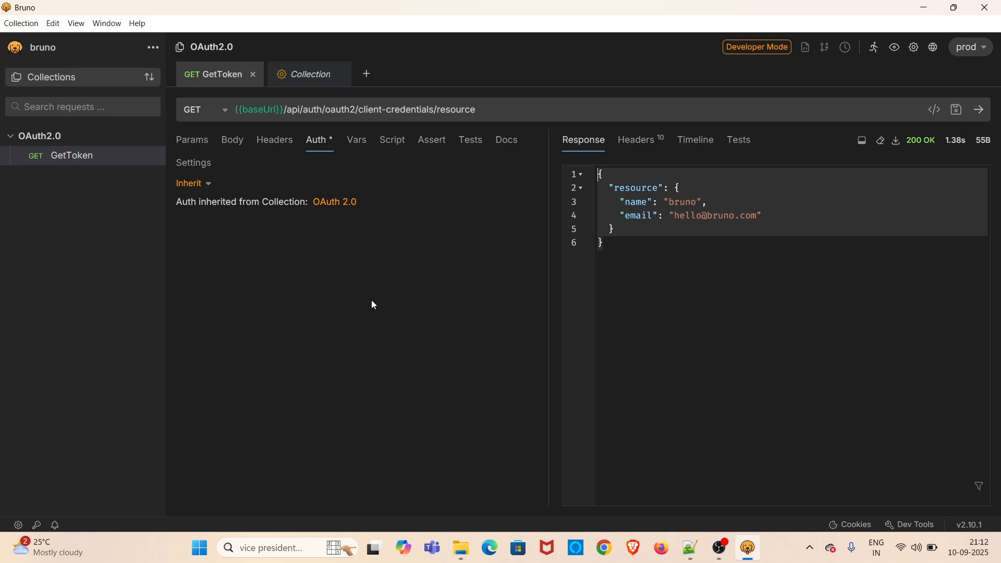